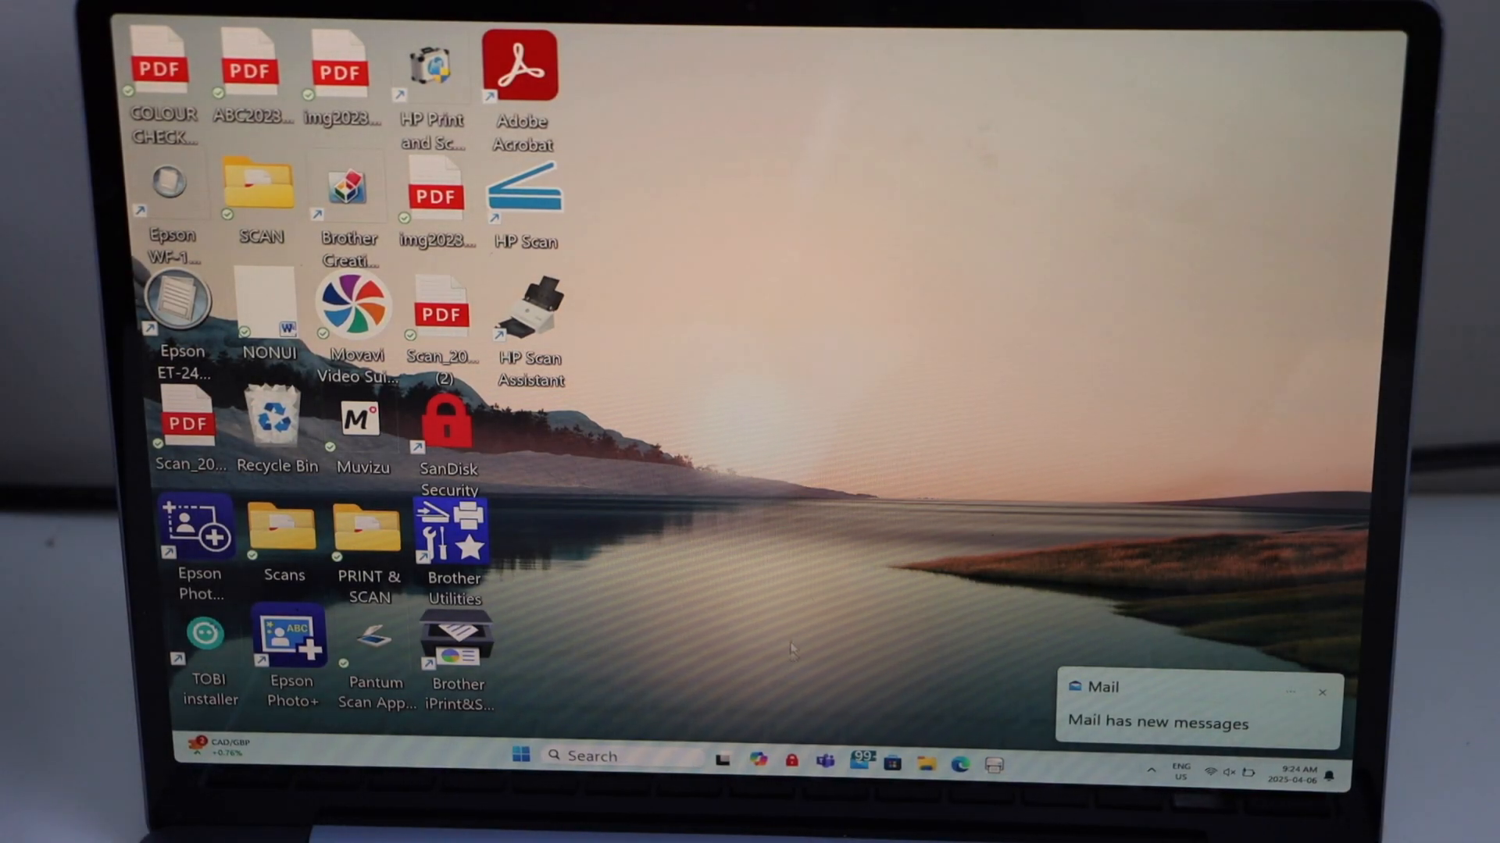
In Edge, search Google for 'canon ij setup' while staying signed out.
click(959, 763)
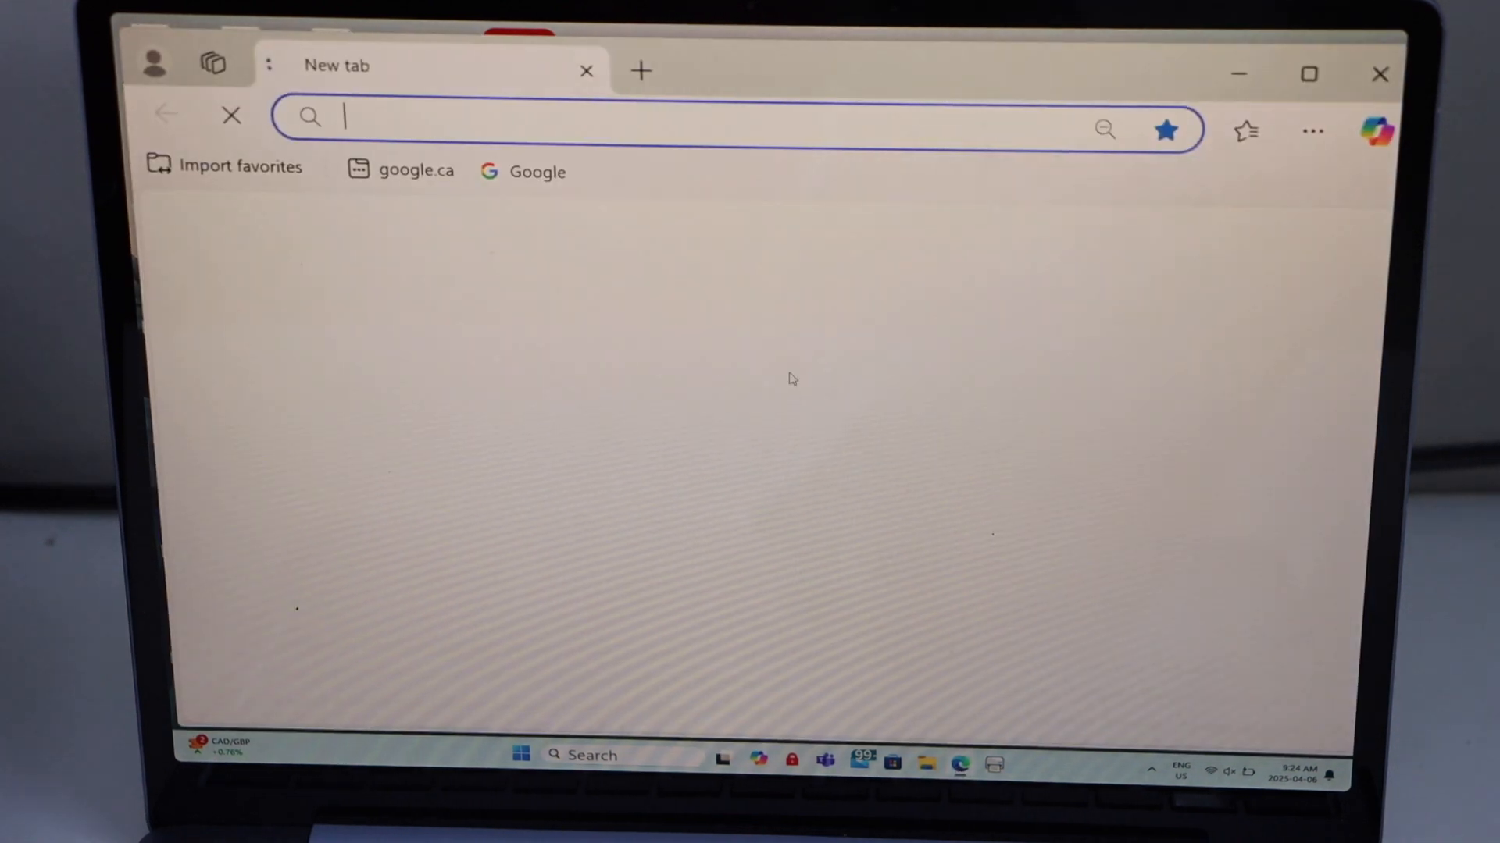
click(416, 171)
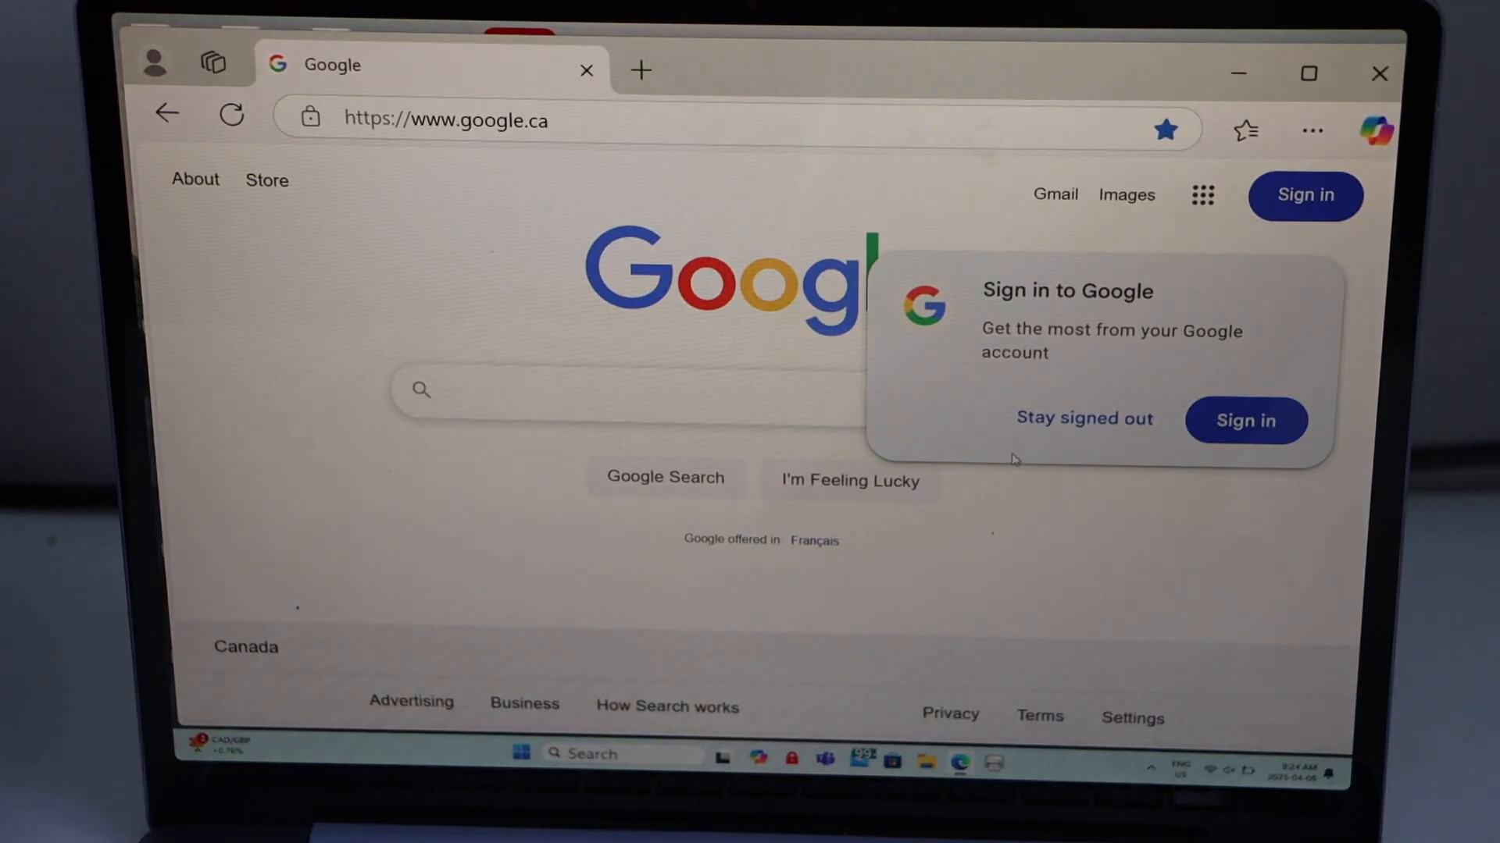
click(1083, 418)
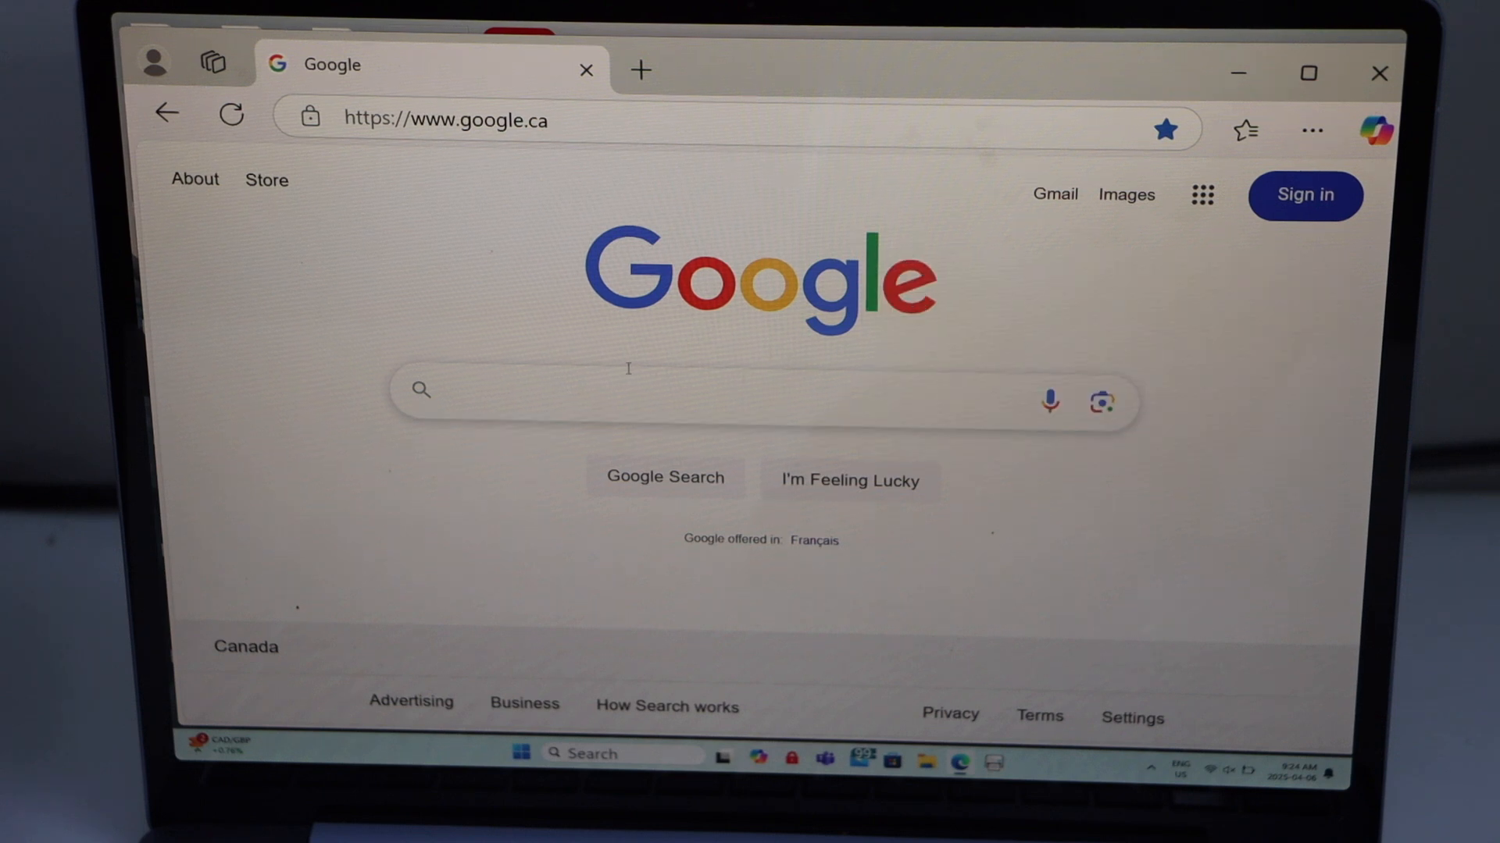
text(canon ij)
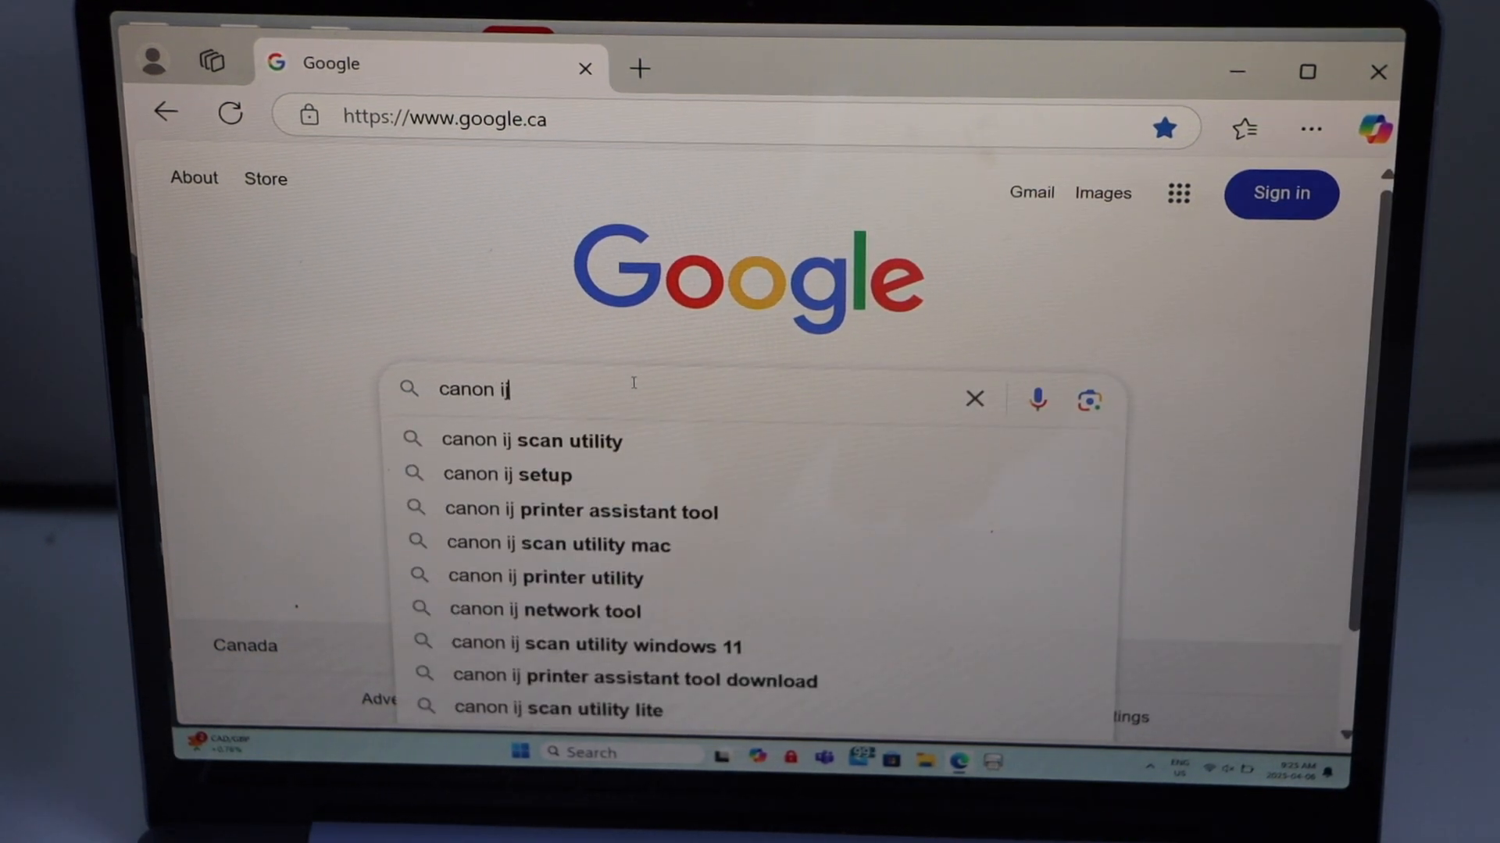
text(setup)
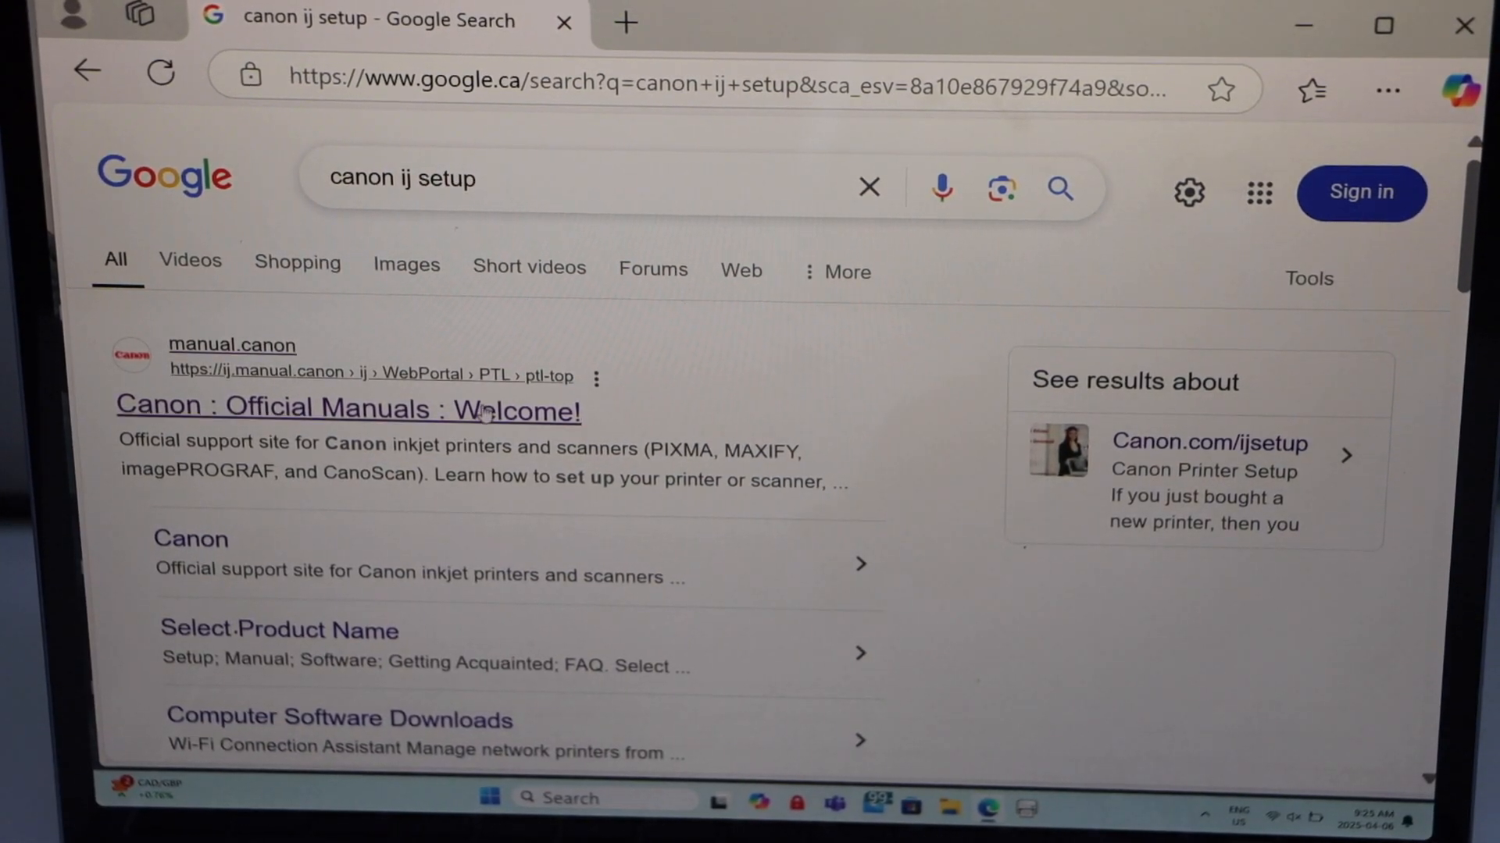
Open Canon's official manuals site and enter TS3720 as the product name.
click(347, 409)
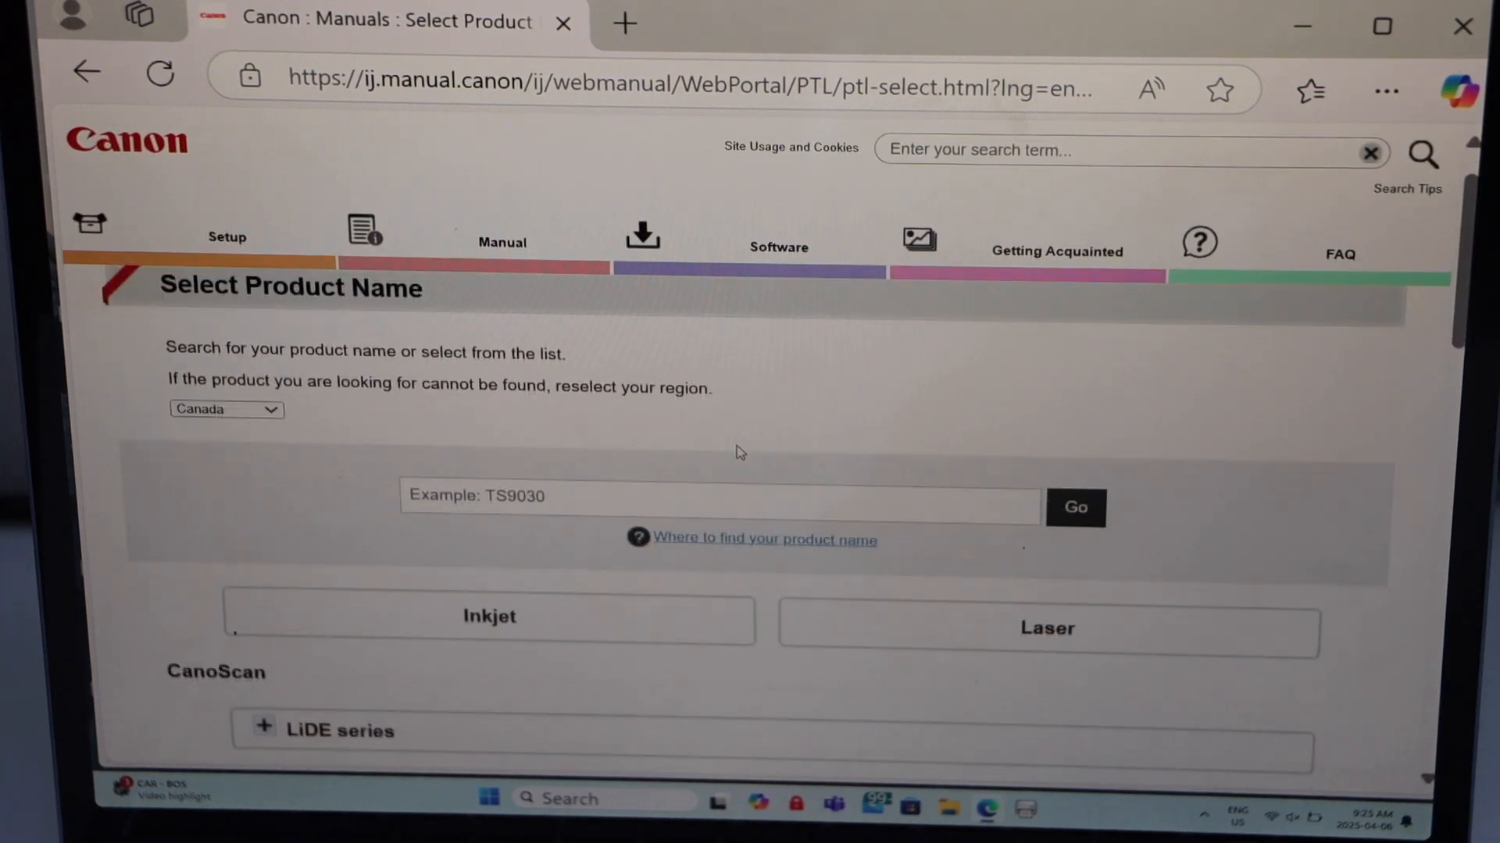
click(717, 506)
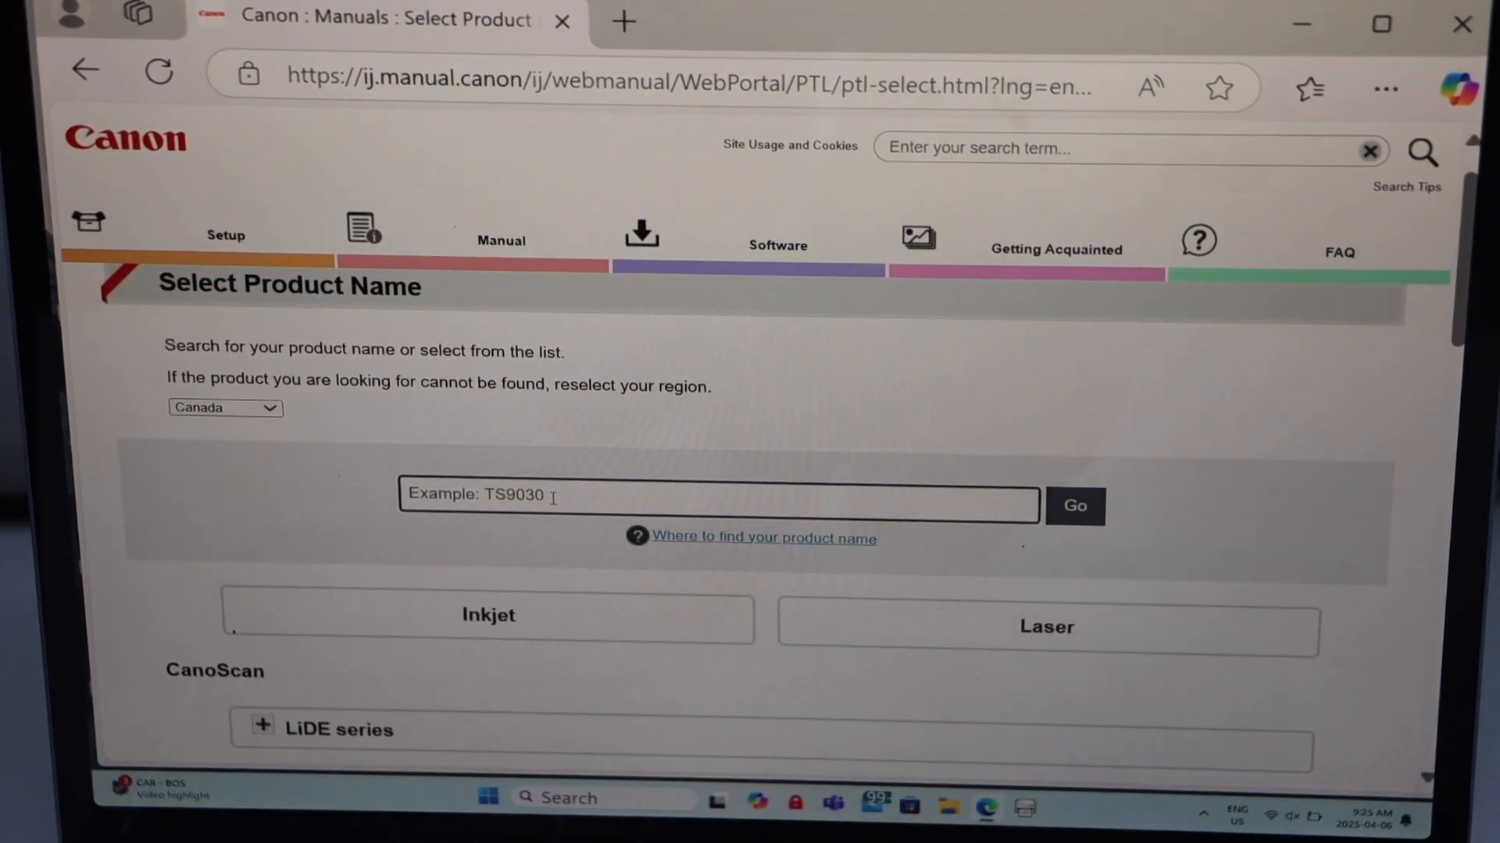
text(ts3720)
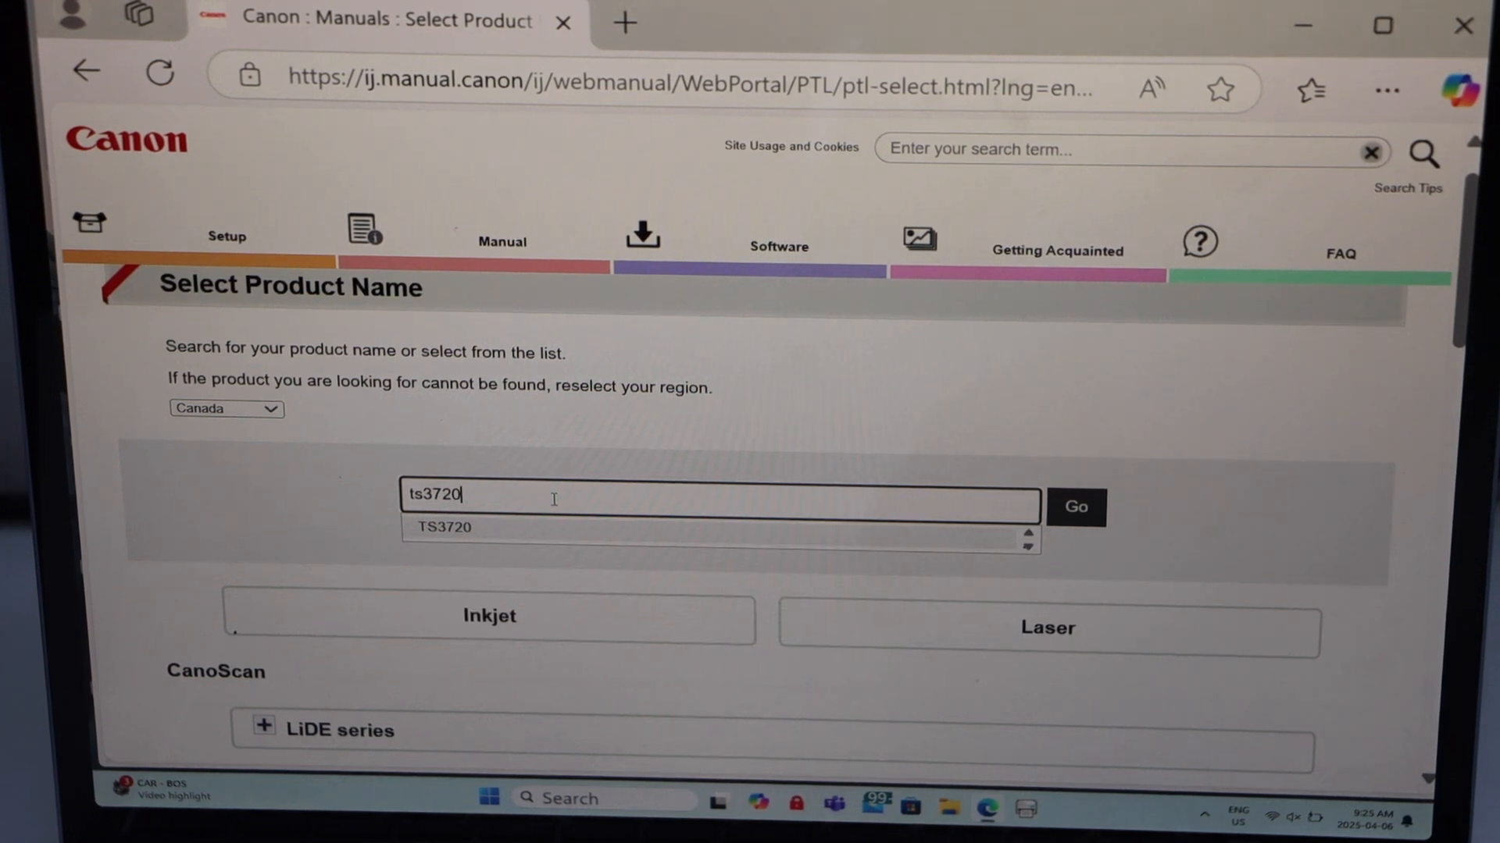
click(442, 528)
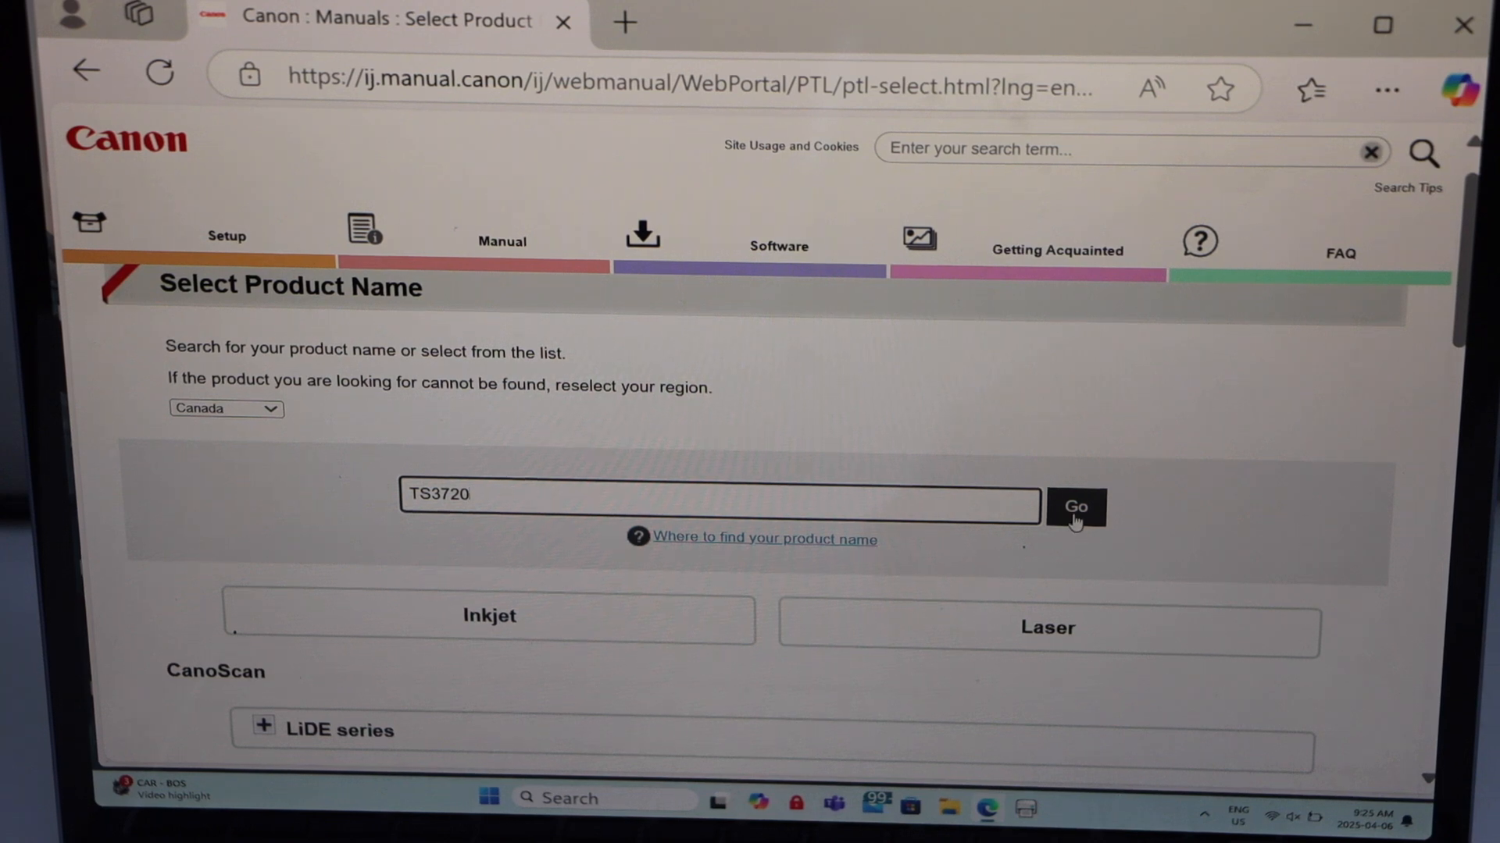
Start the TS3720 setup guide and open the Connecting to a Computer/Smartphone instructions.
click(1074, 506)
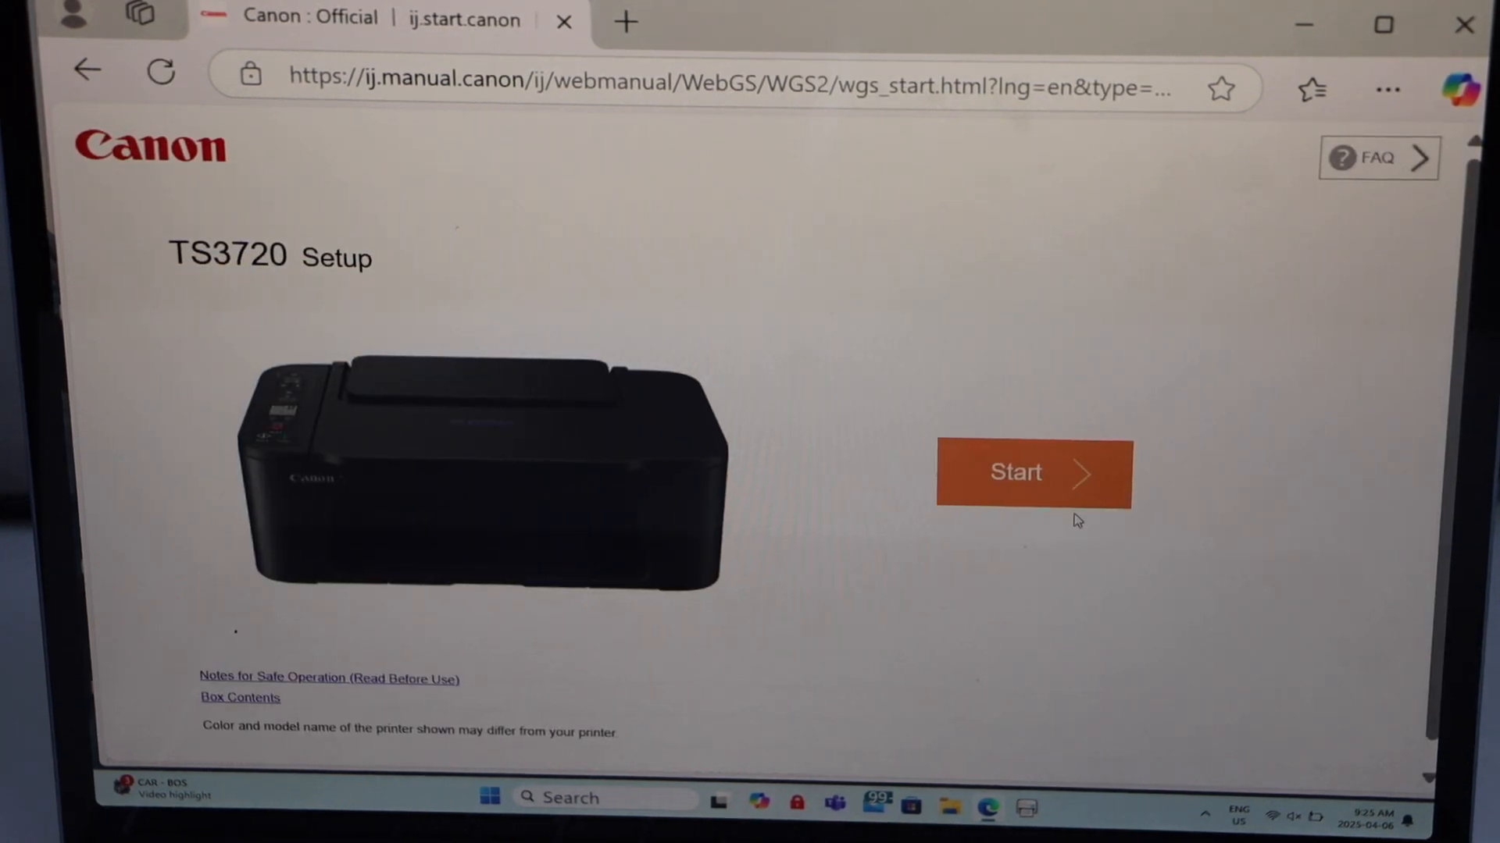
mouse_move(1011, 490)
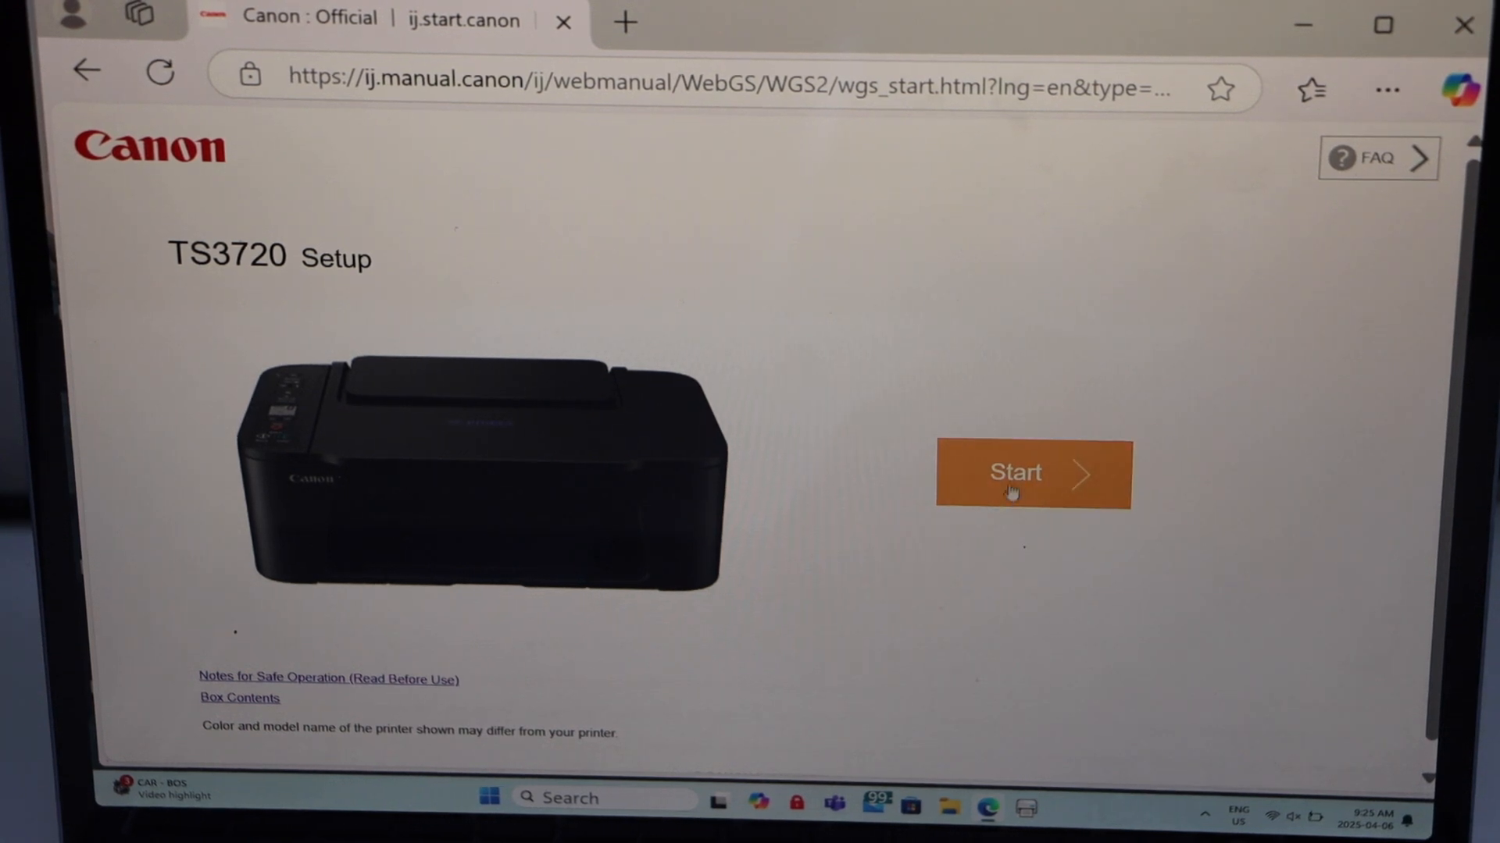
click(1033, 473)
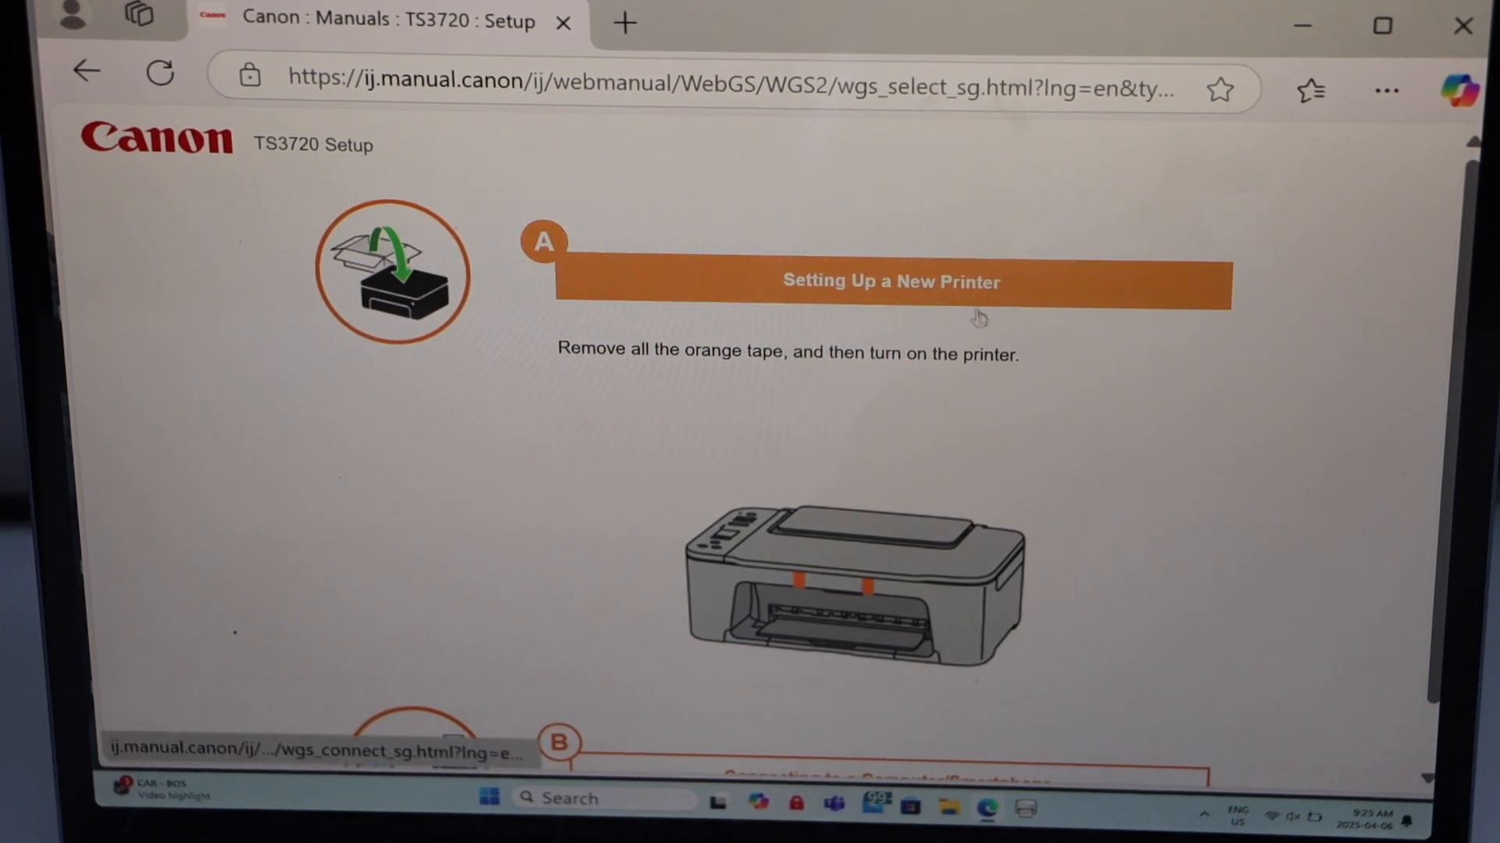
scroll(down, 3)
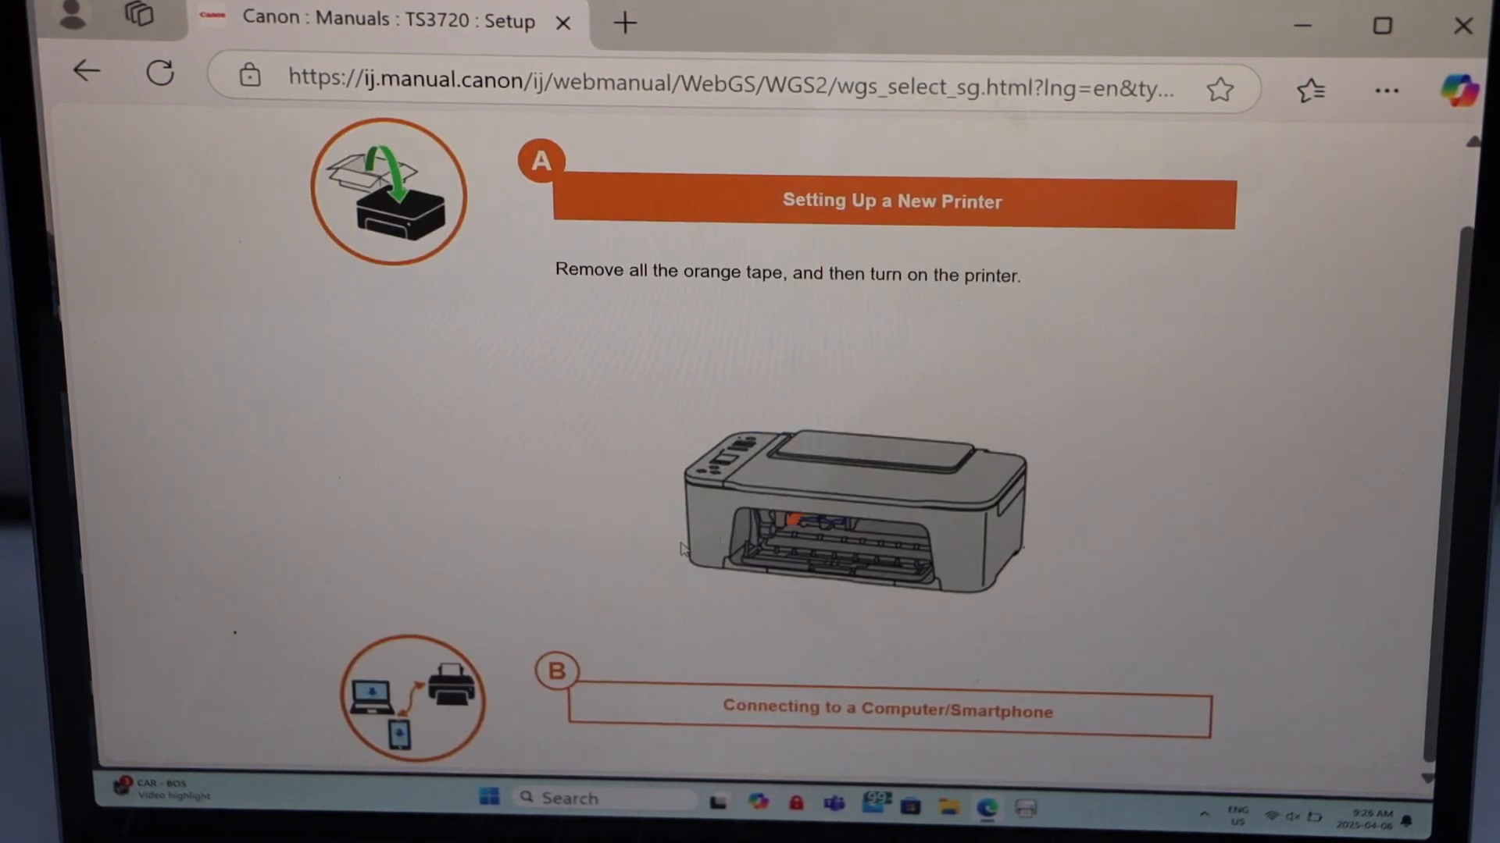
mouse_move(674, 643)
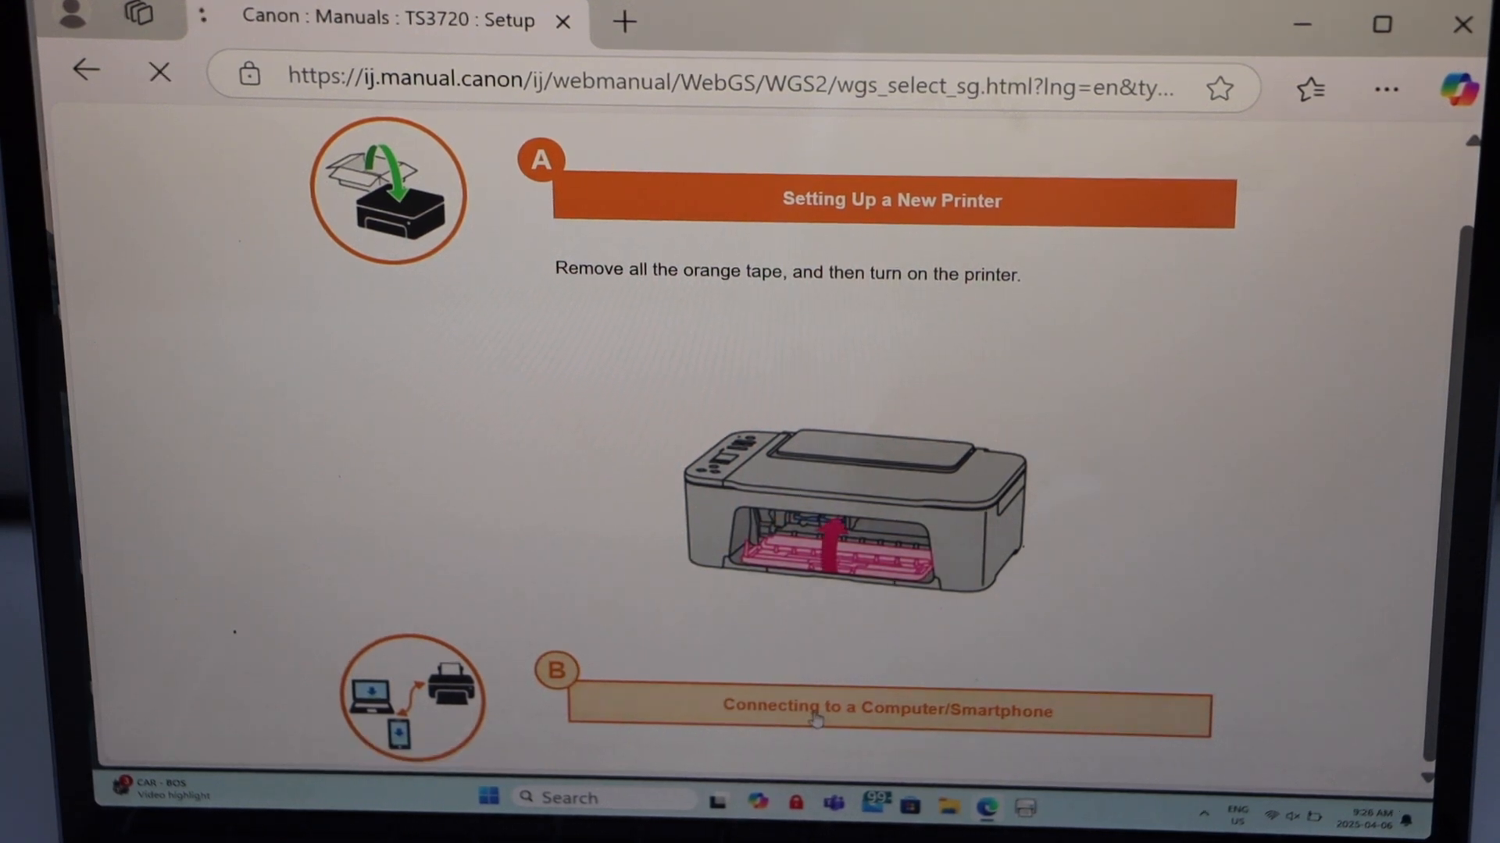
click(890, 711)
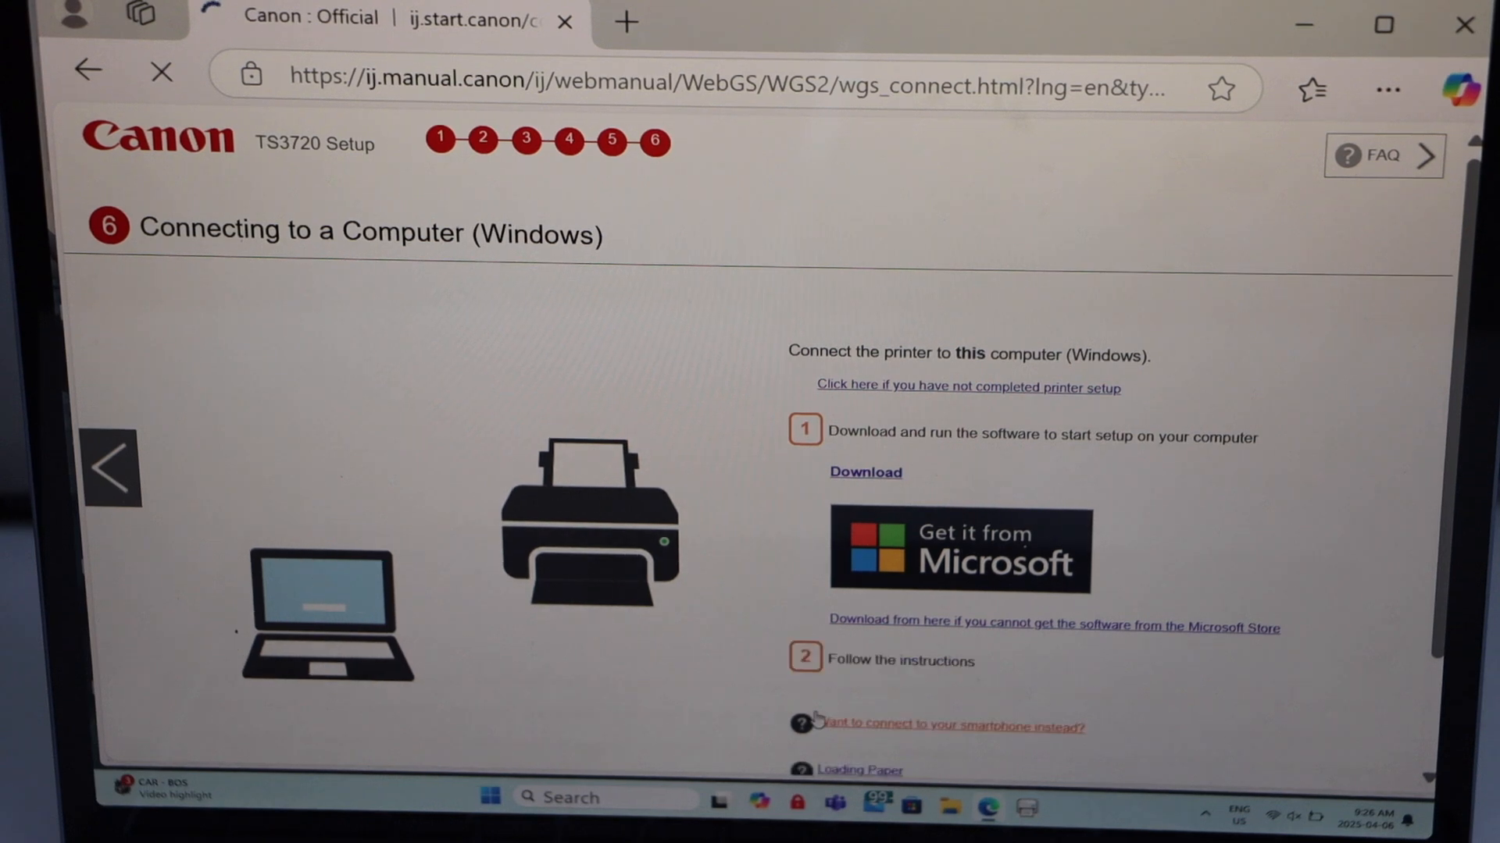
scroll(down, 3)
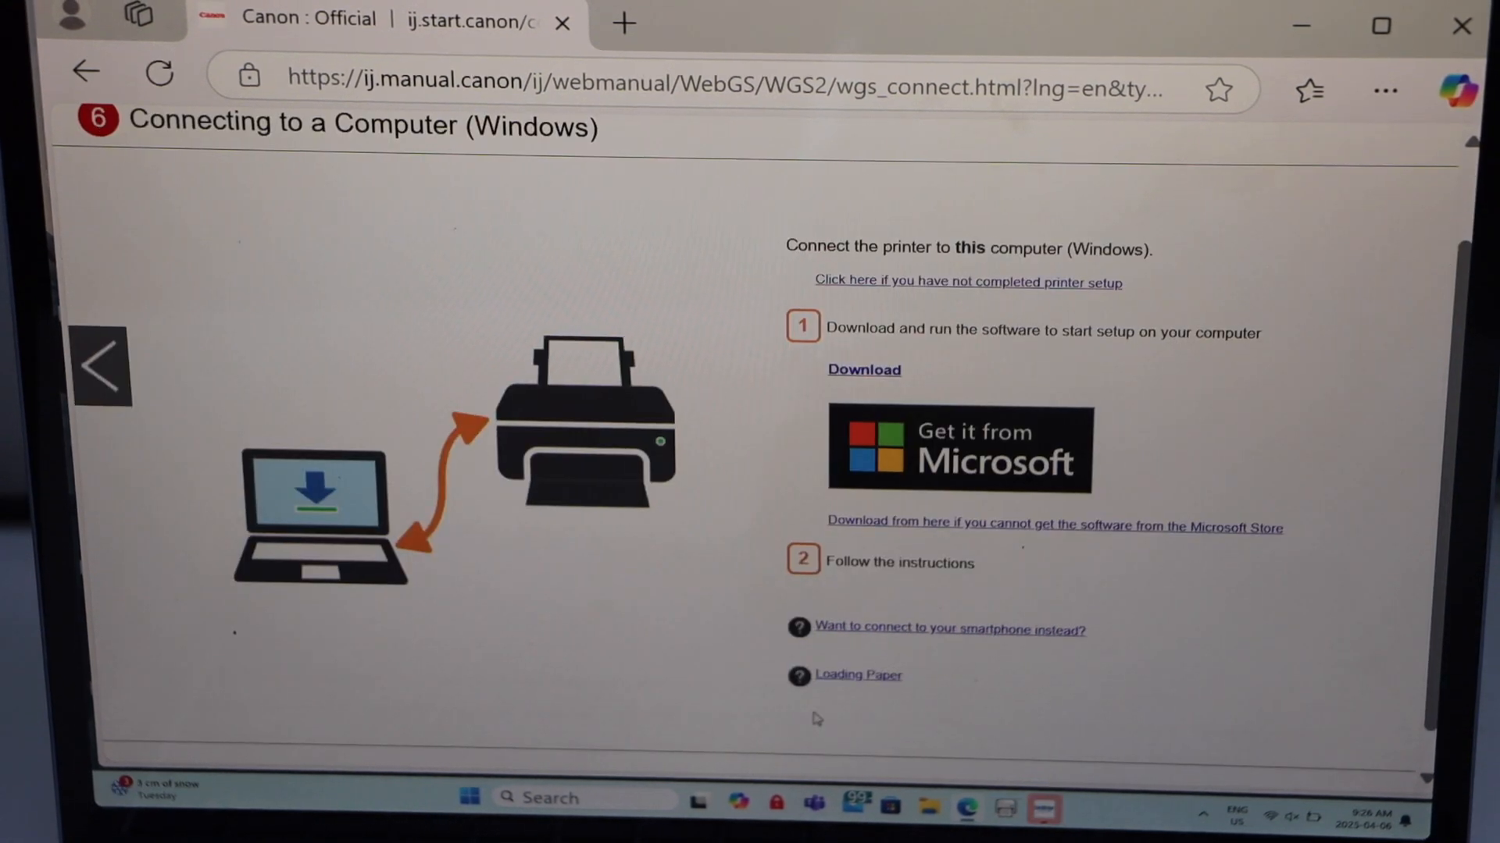
mouse_move(862, 371)
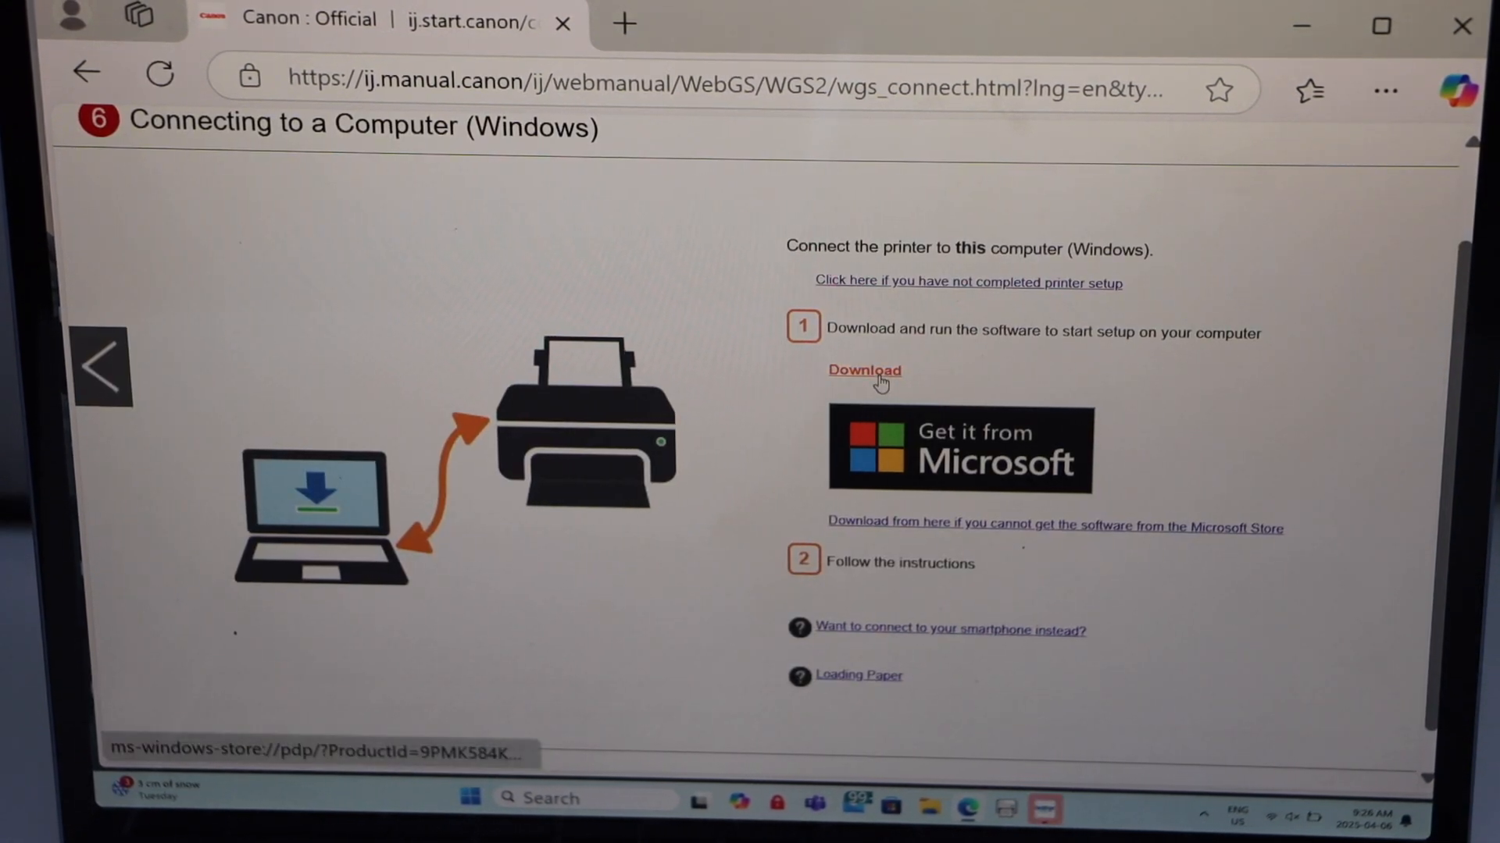
Get the Canon setup software from Microsoft Store via the Download link.
click(960, 450)
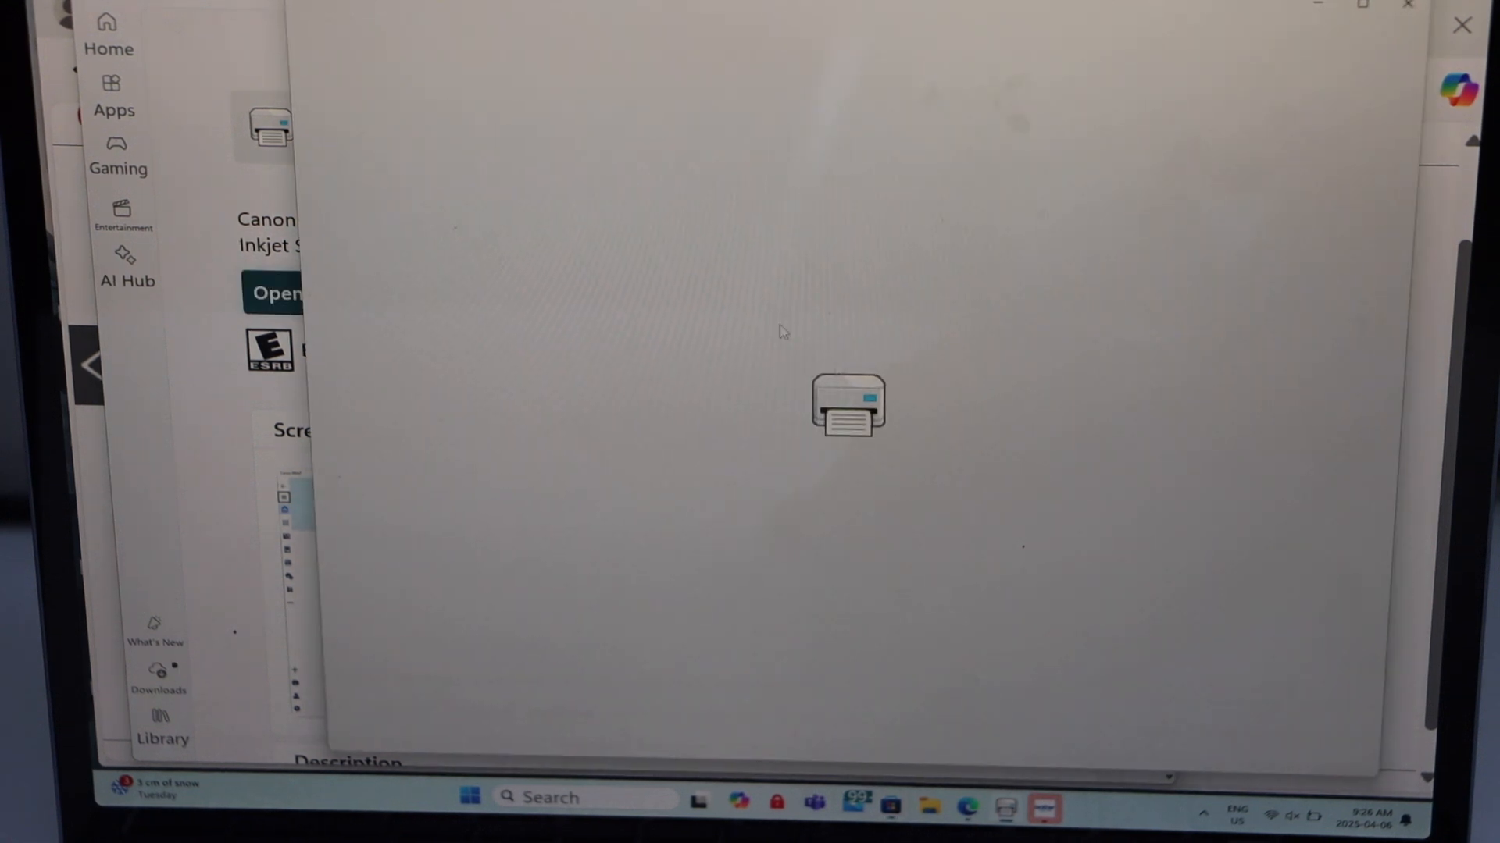
mouse_move(861, 395)
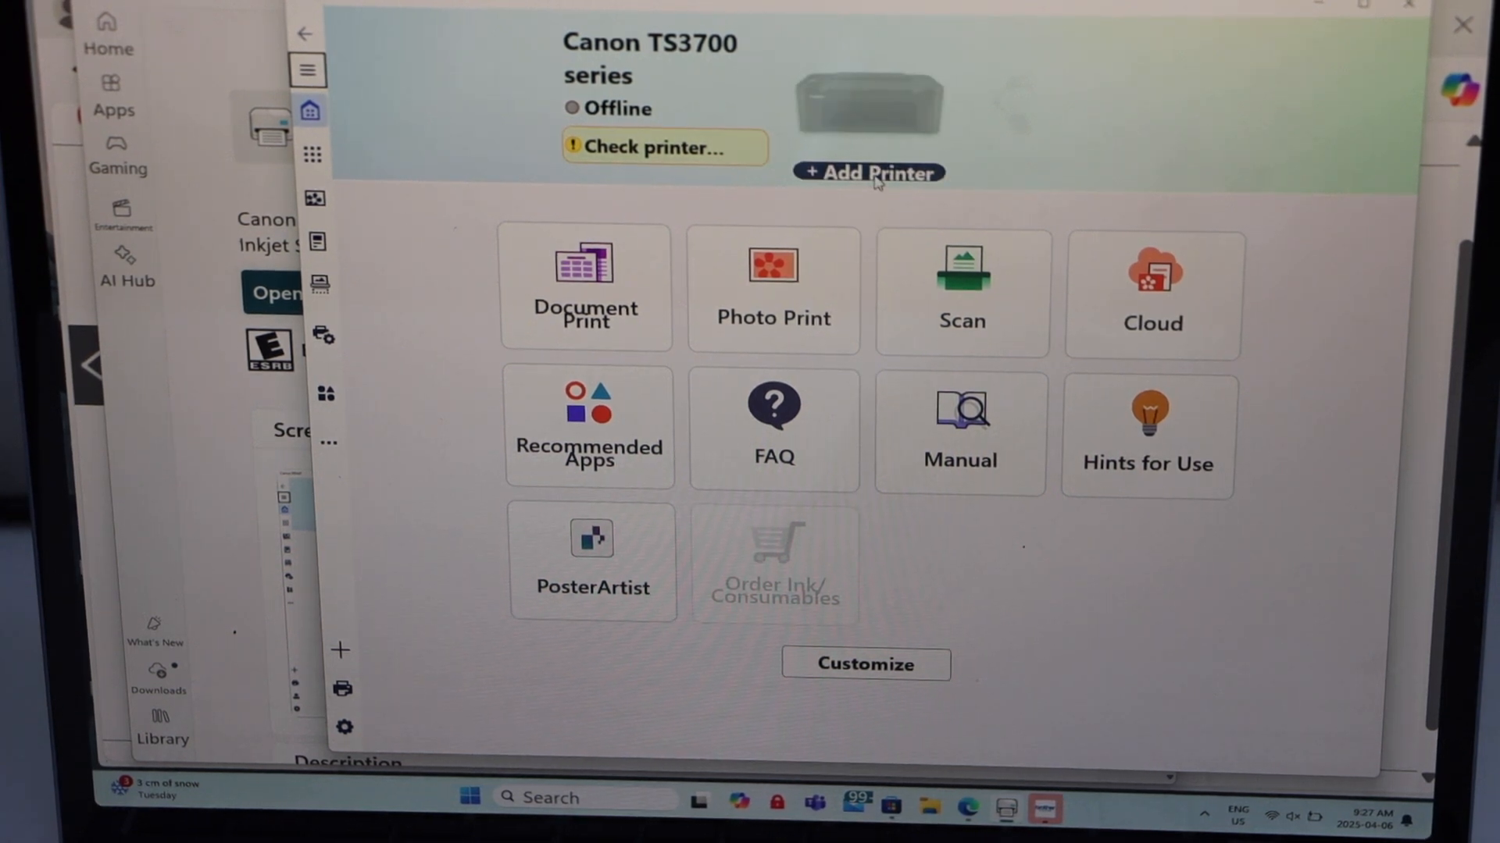
Start adding a new printer in Canon PRINT and confirm the setup.
click(869, 173)
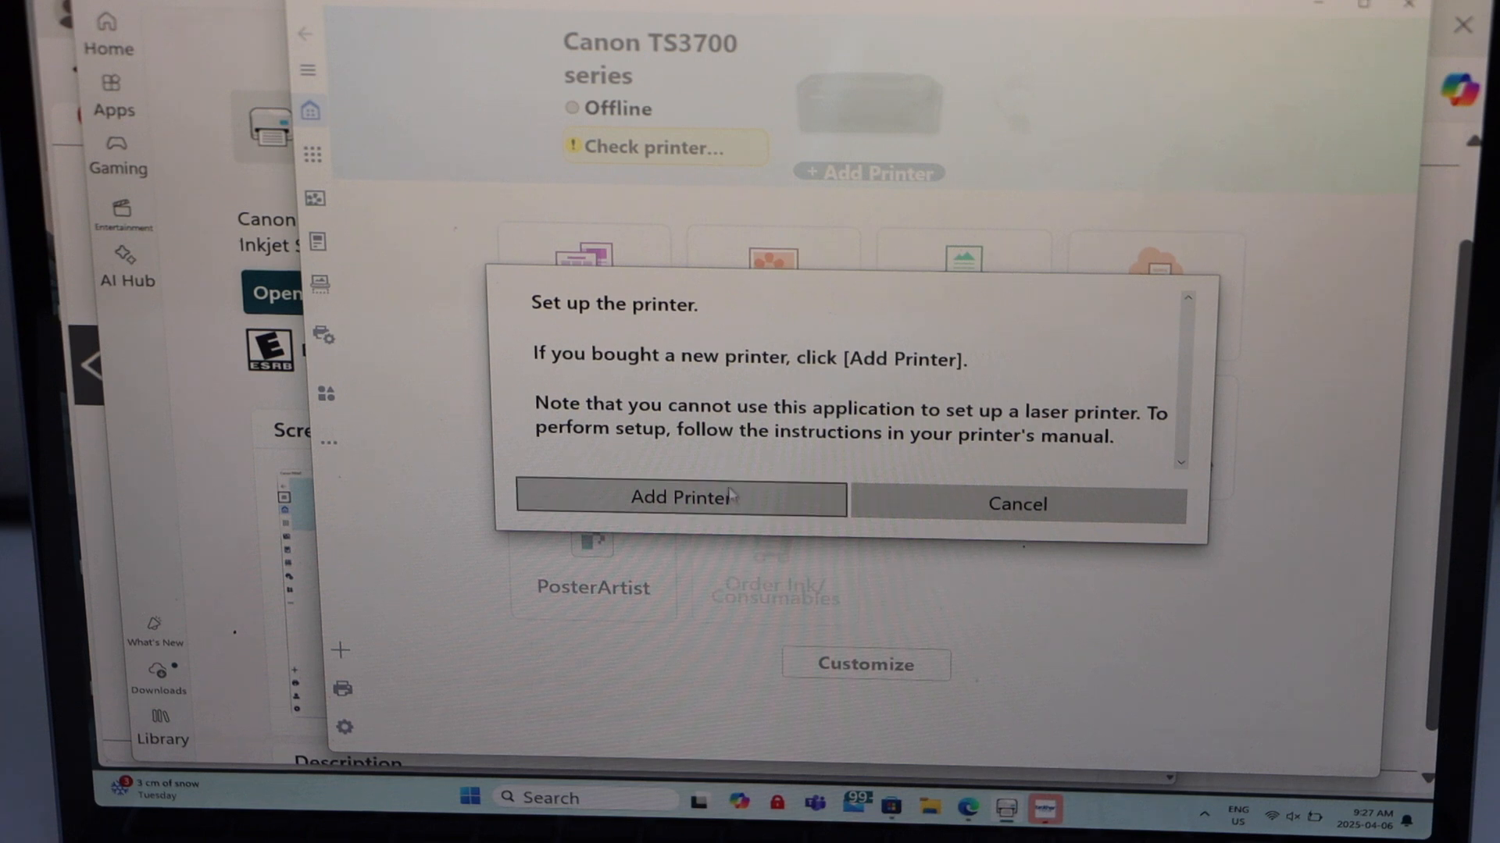
click(1017, 504)
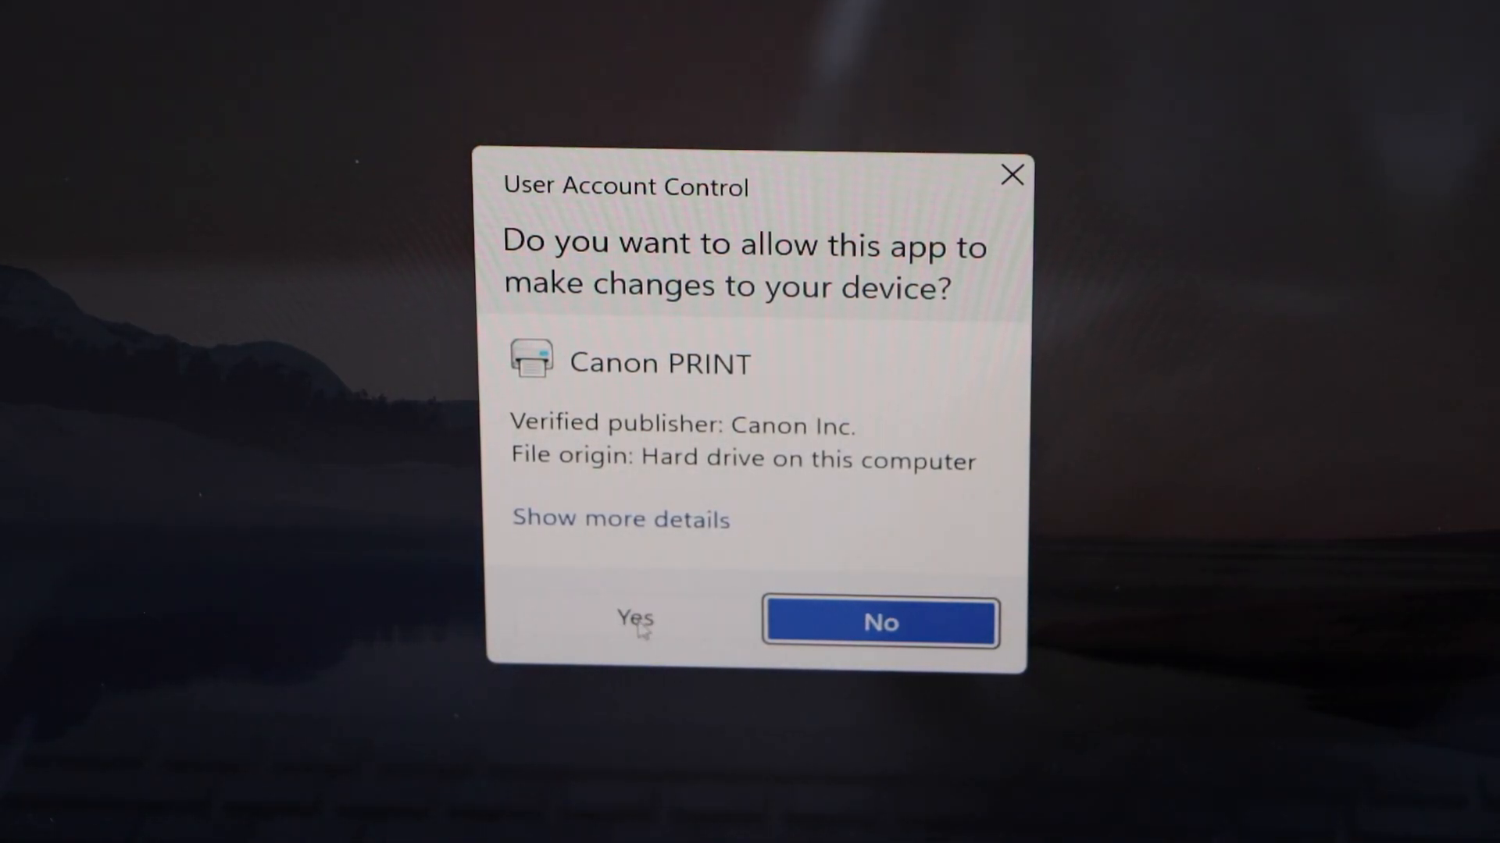
Allow Canon PRINT to make changes and confirm the printer is powered on.
click(634, 623)
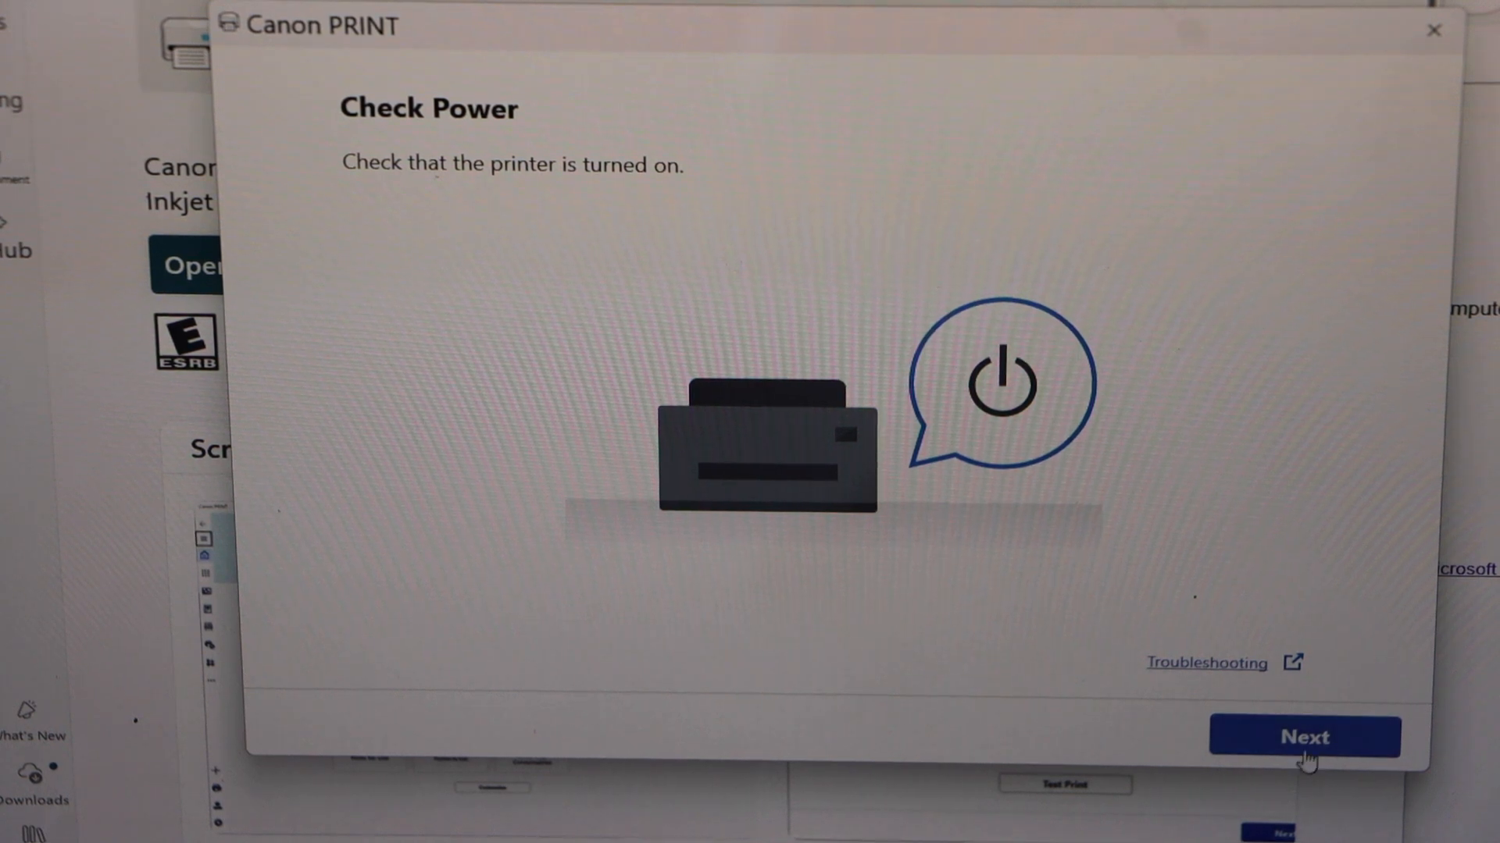
click(1305, 737)
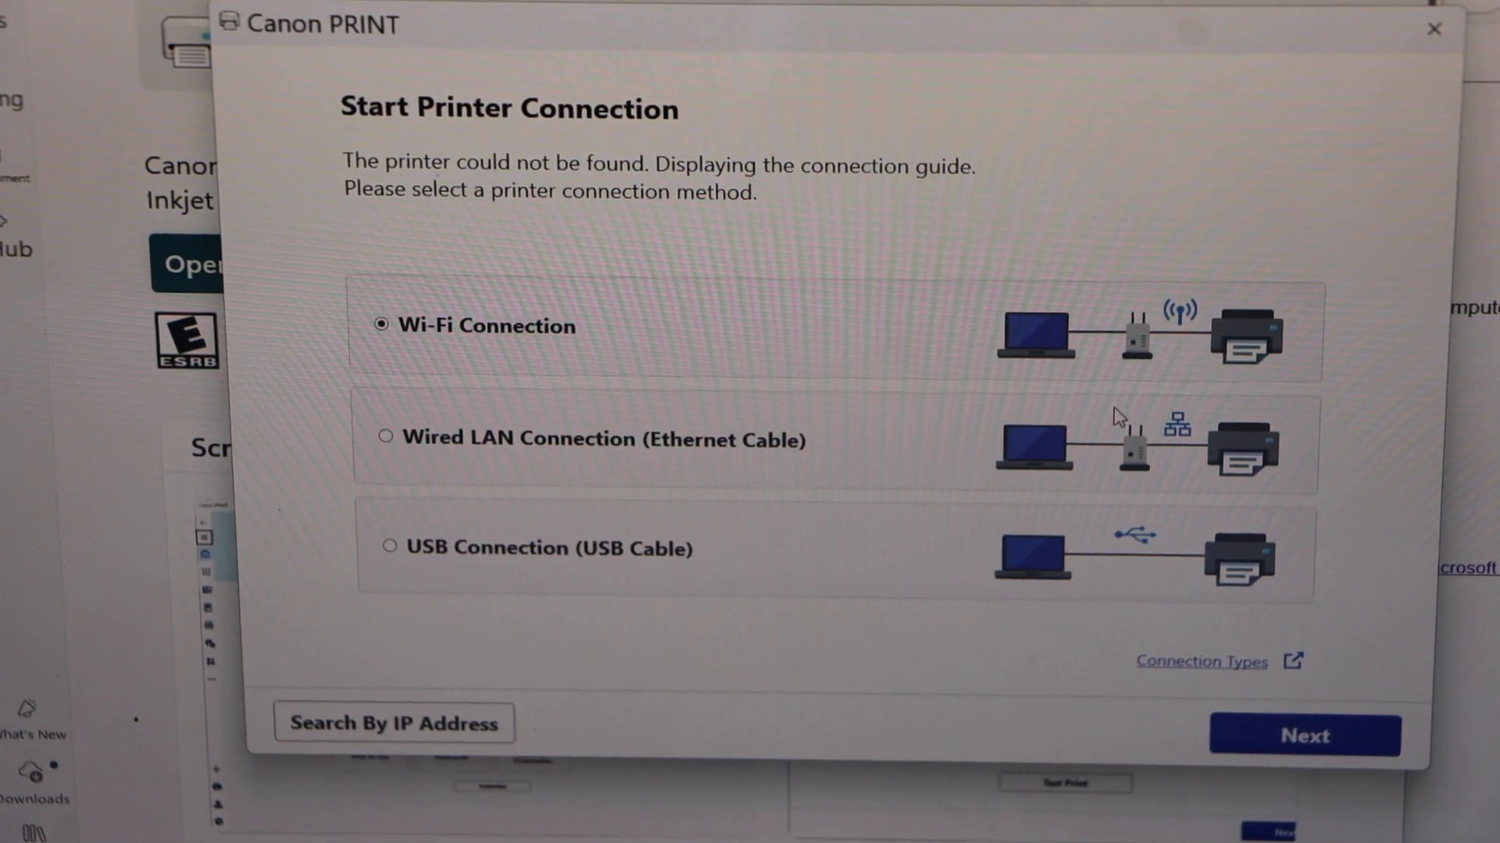
mouse_move(851, 306)
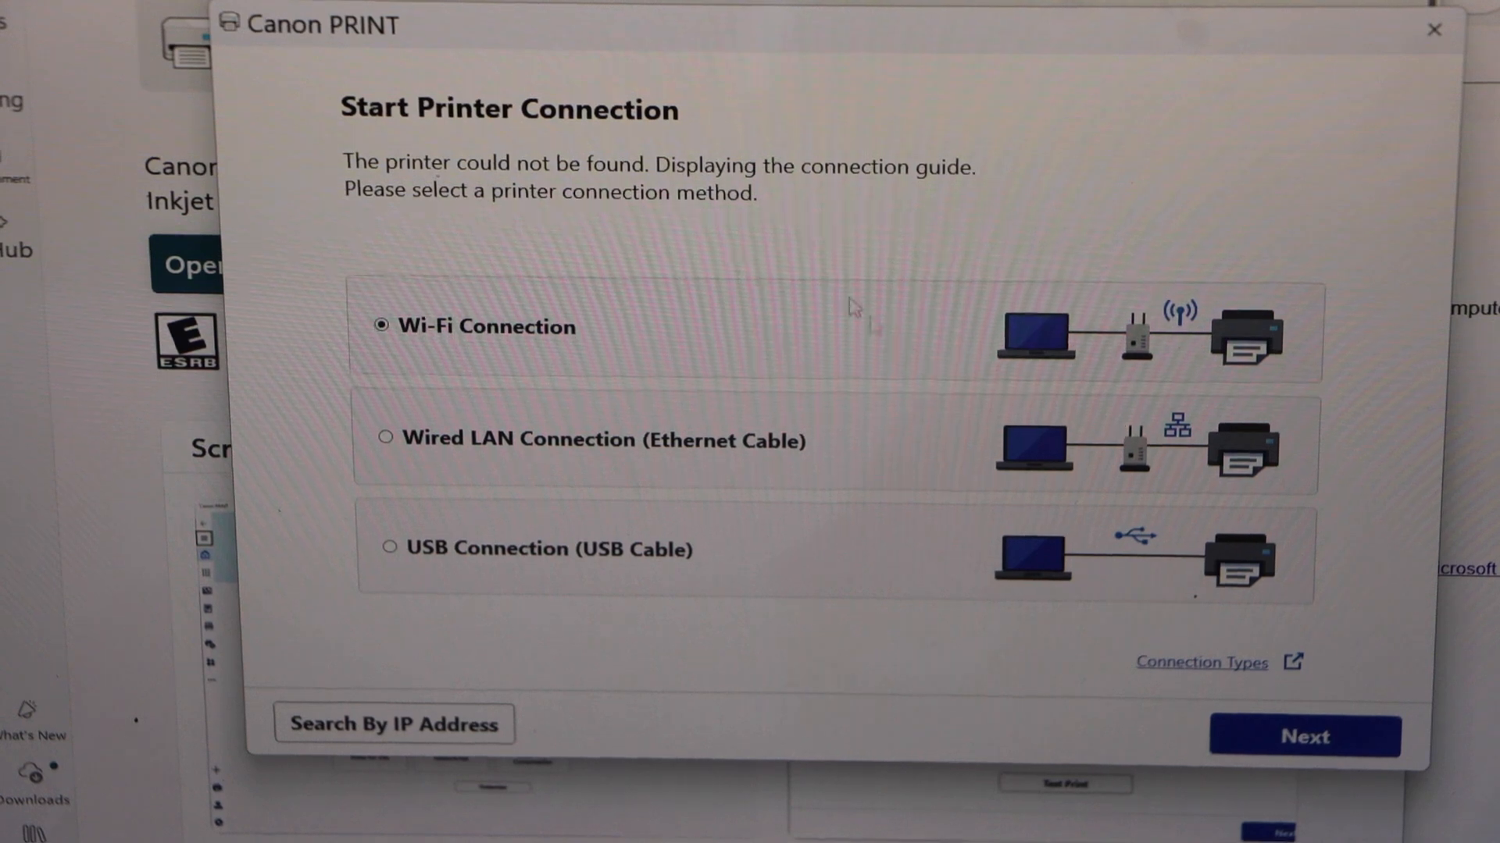
mouse_move(450, 366)
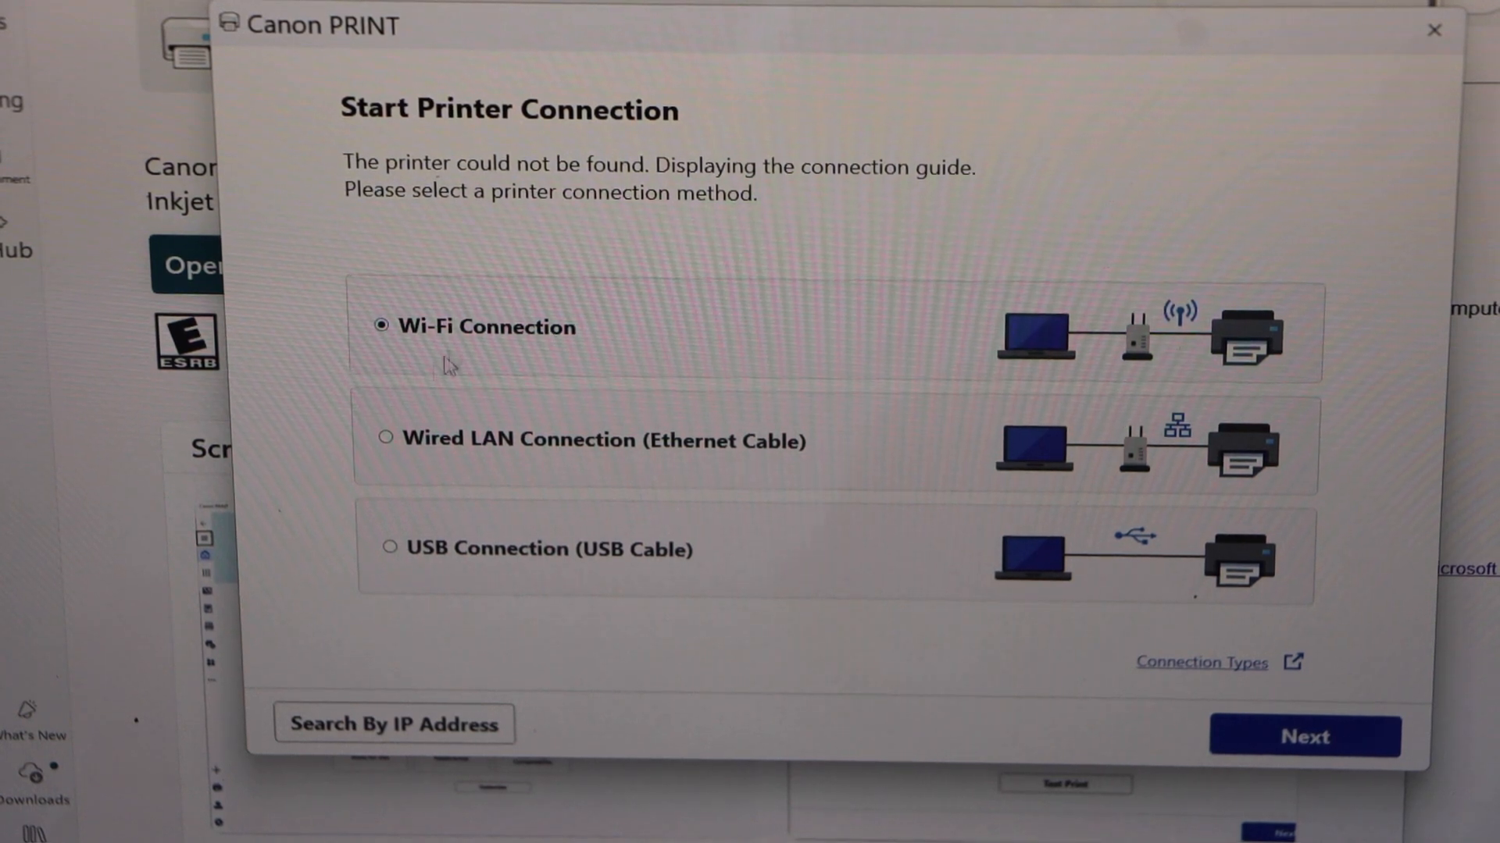
Continue with Wi-Fi Connection and answer Yes to having the wireless connect button.
click(1304, 737)
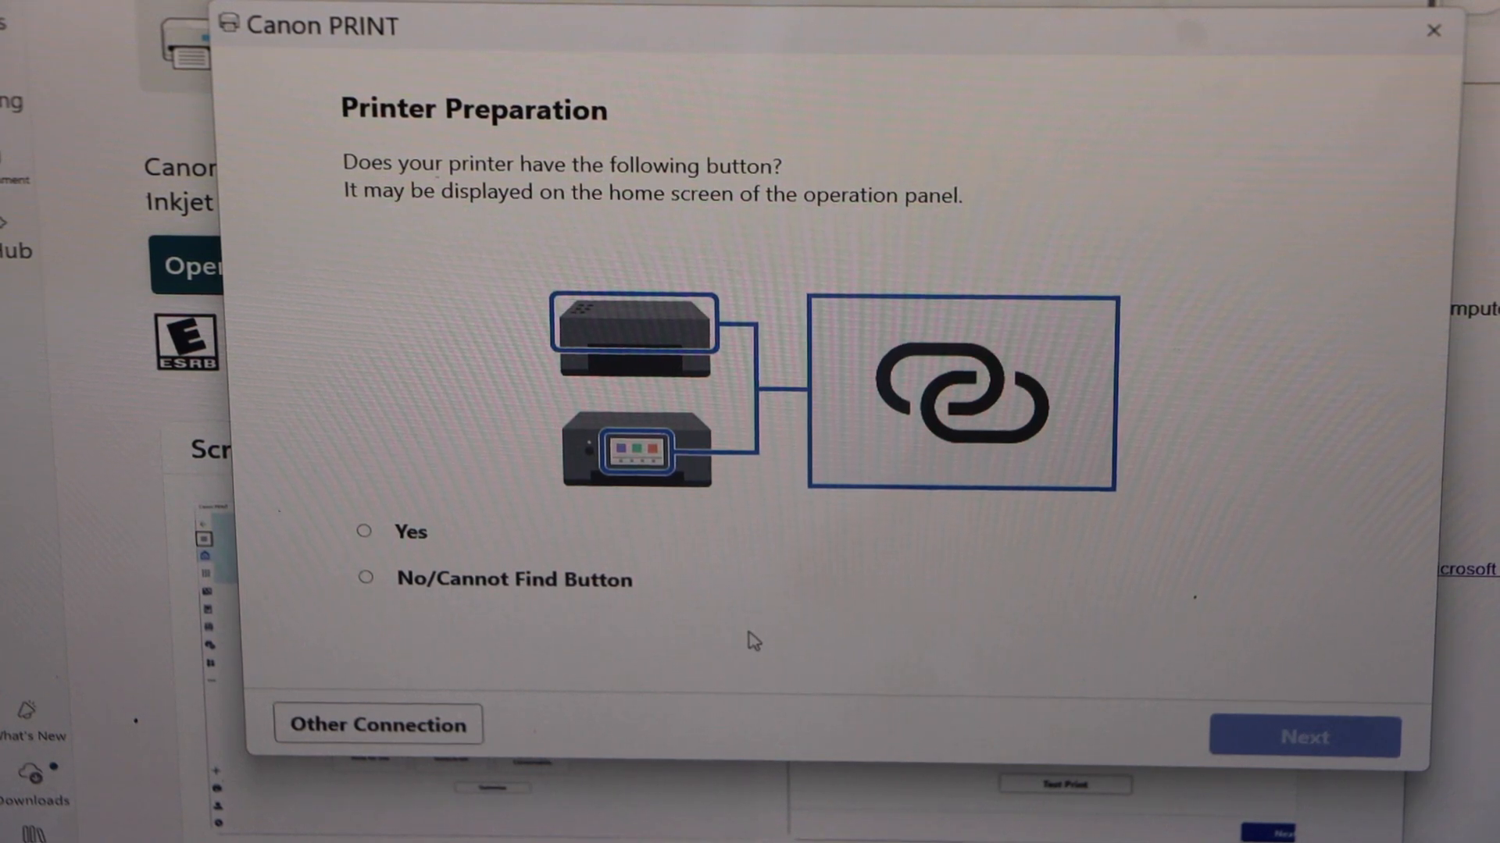
mouse_move(638, 513)
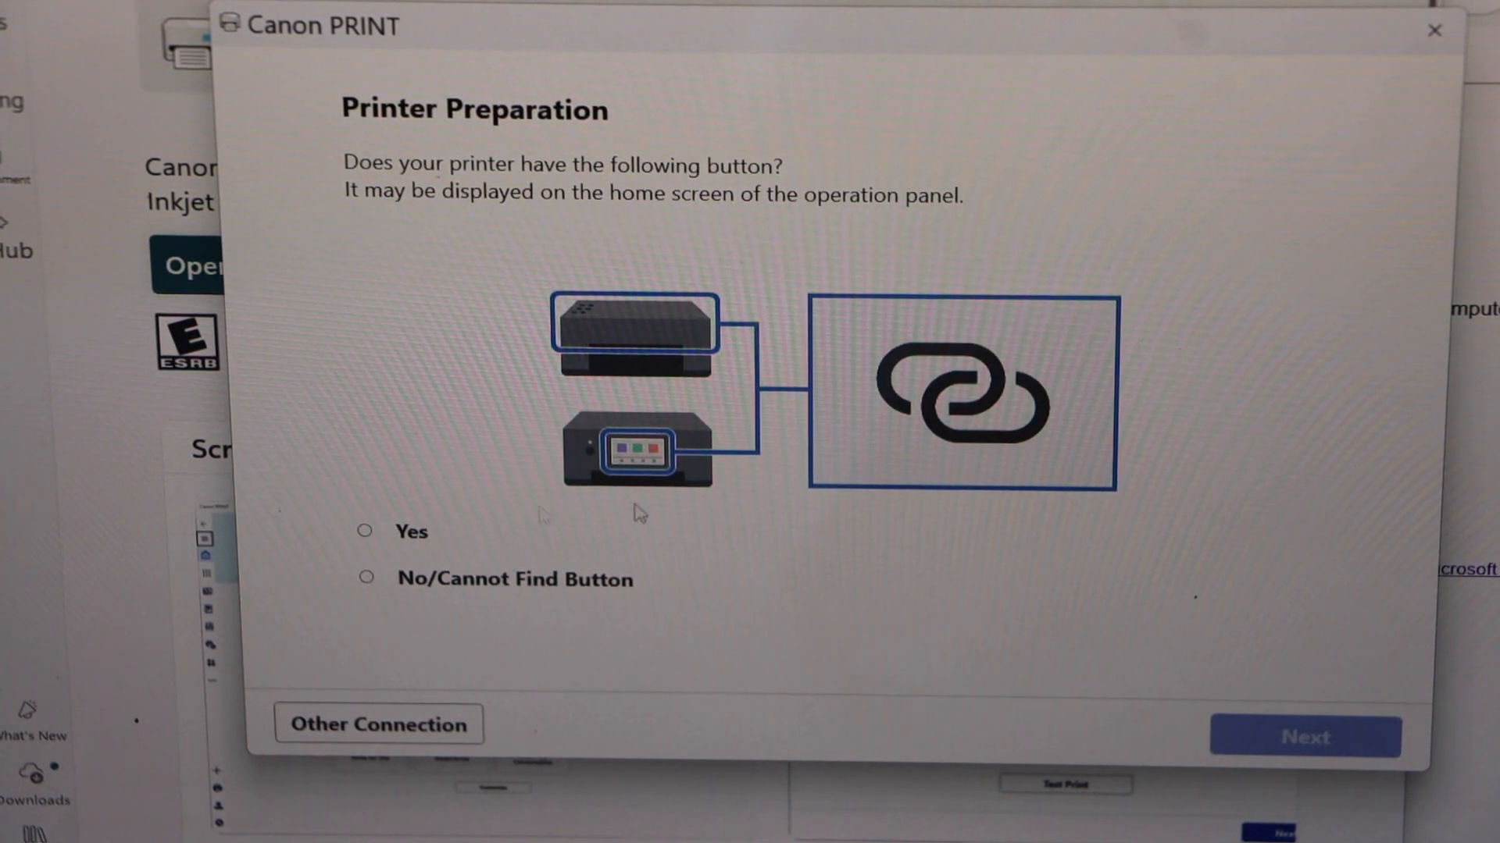
click(365, 531)
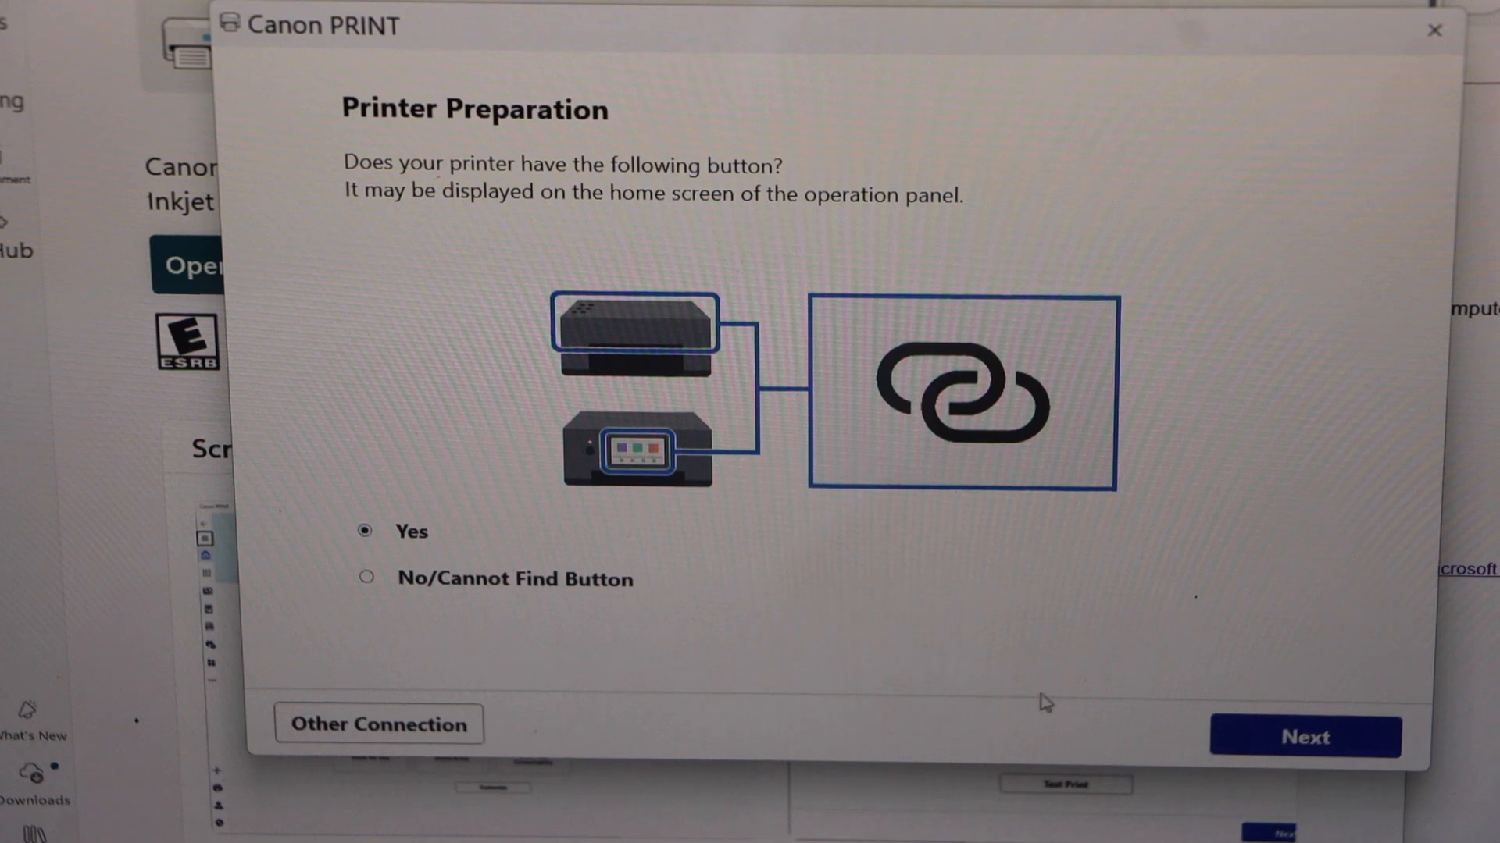
Move on to the instructions for holding the printer's wireless connect button.
click(1304, 736)
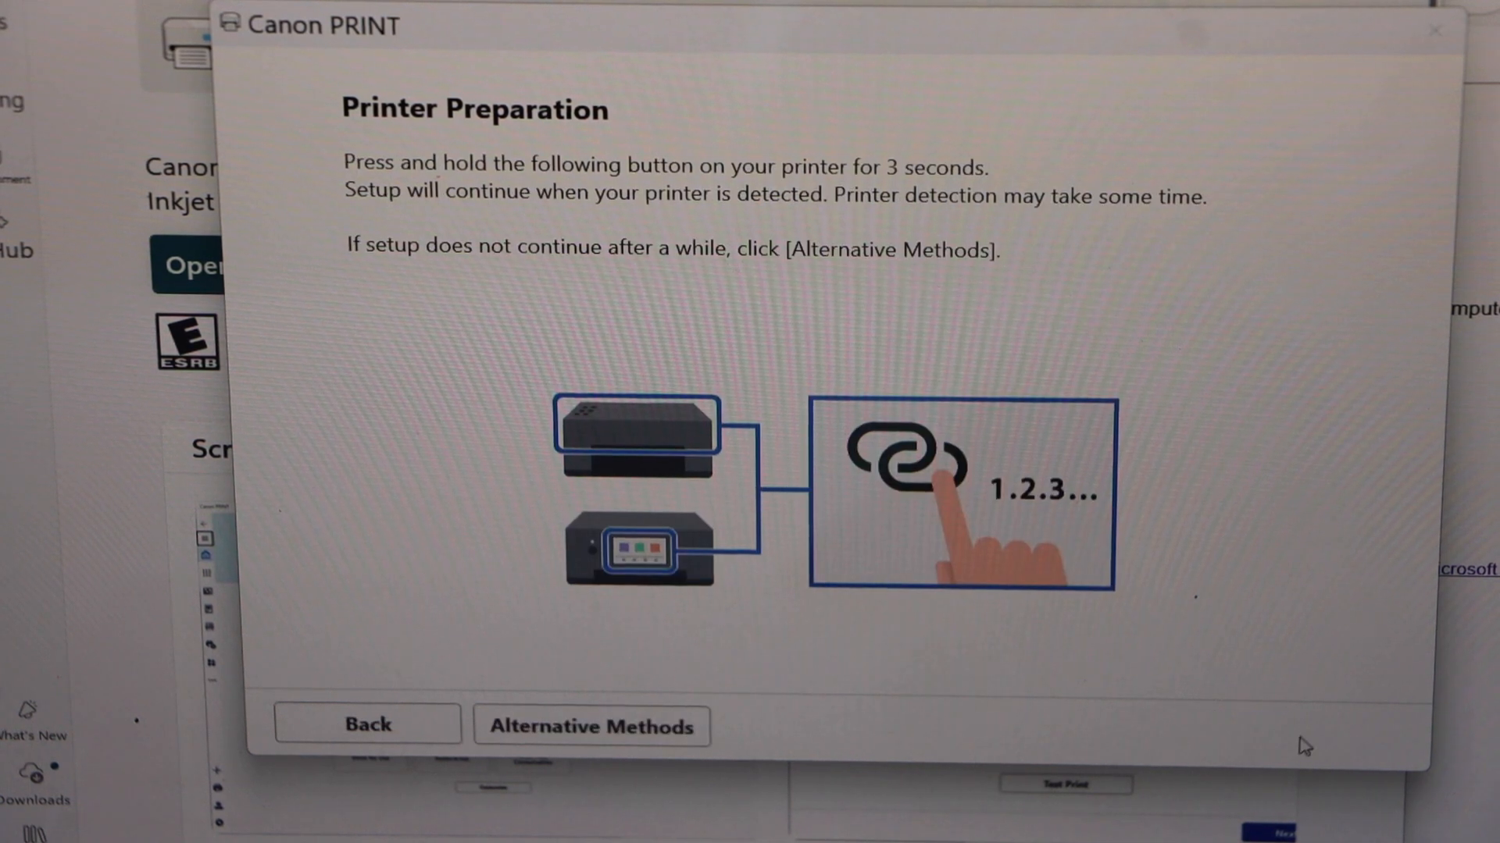
mouse_move(1203, 271)
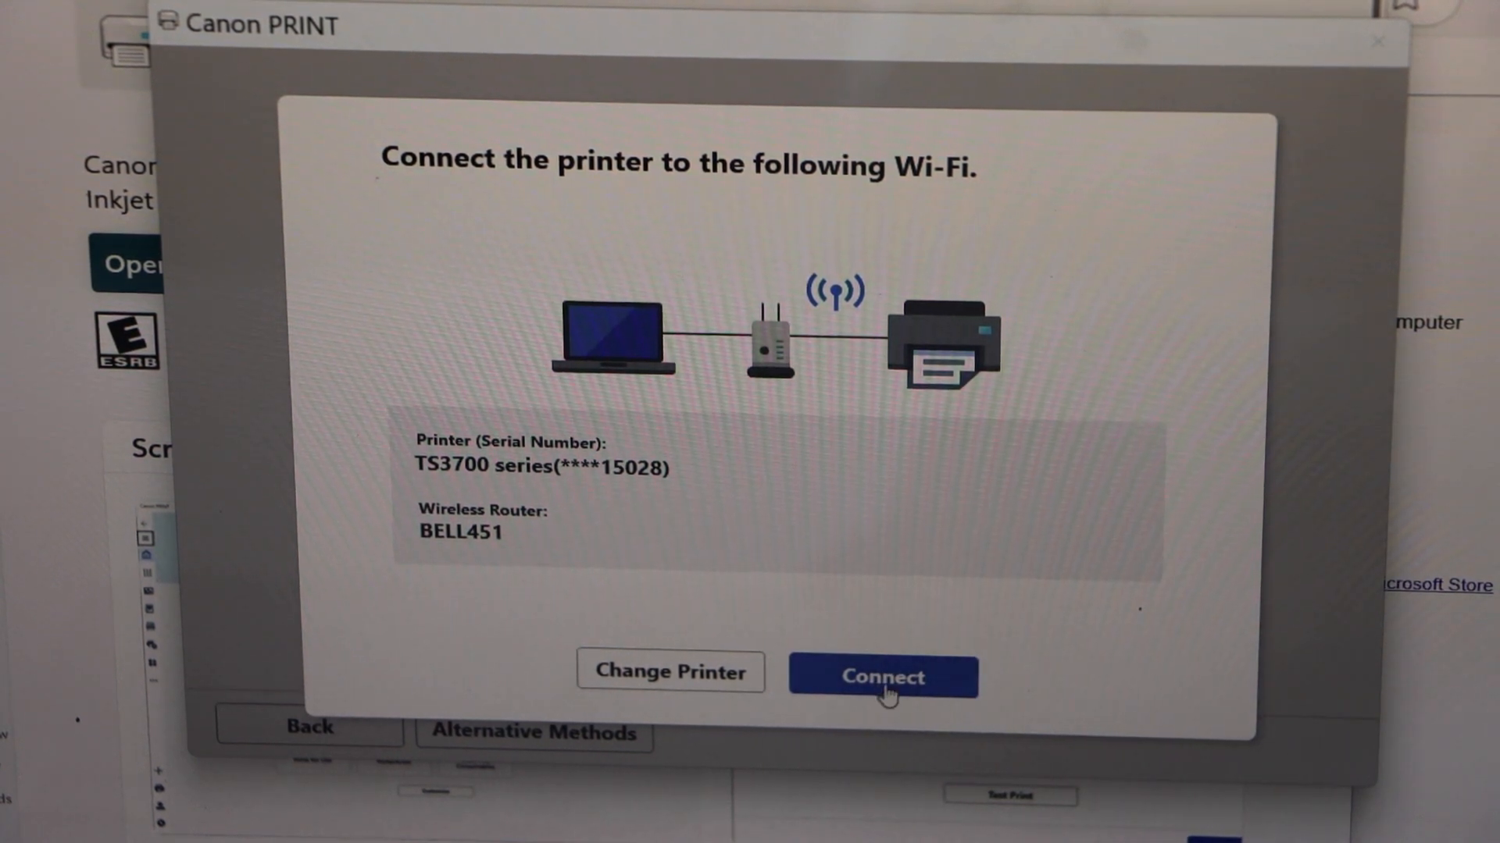
Join the TS3700 series printer to the listed Wi-Fi network.
click(881, 676)
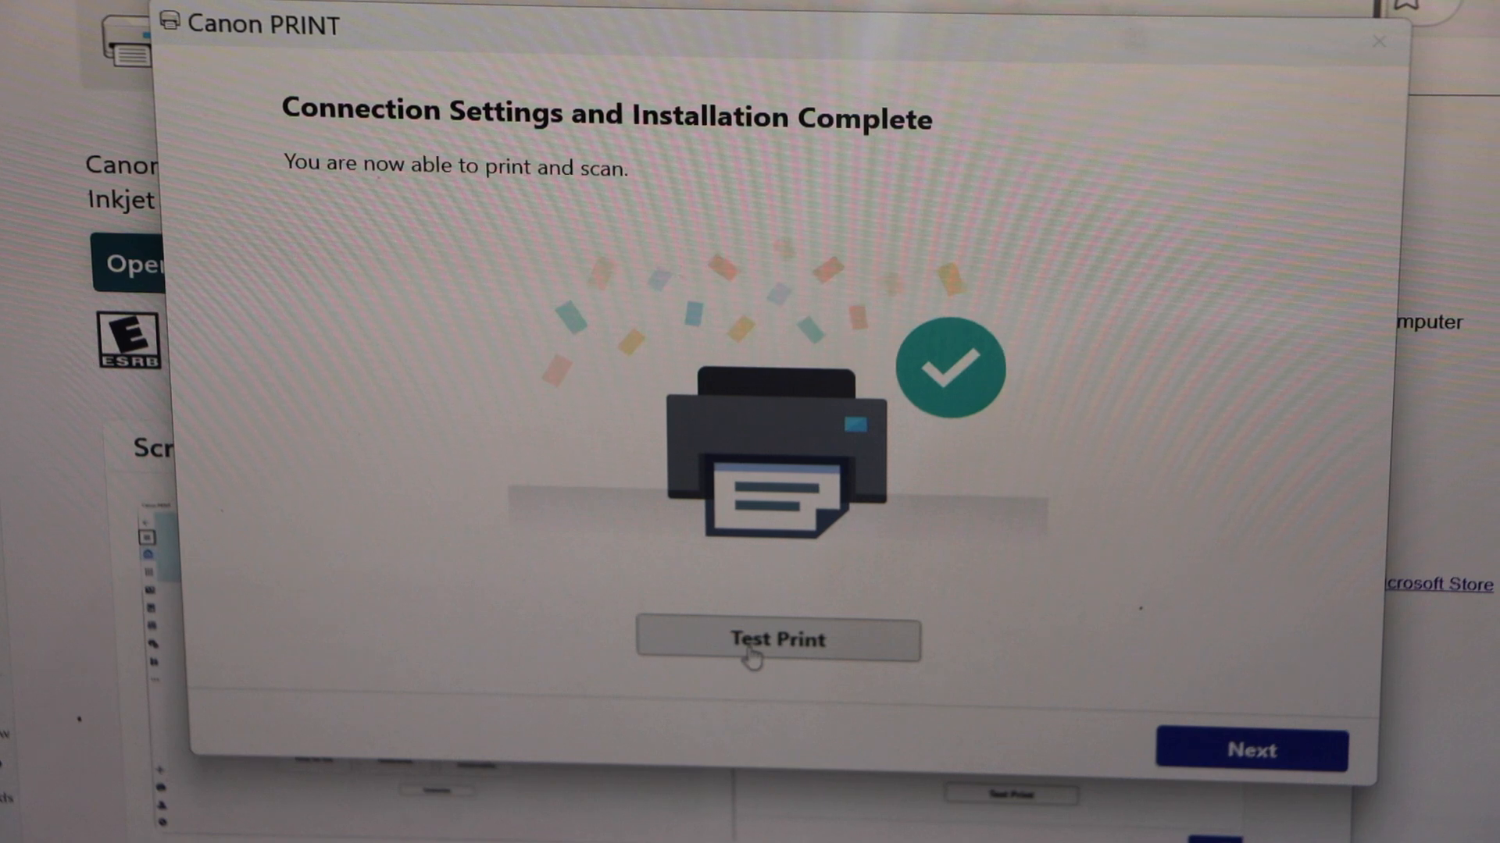
Send a test print, dismiss the confirmation and power cord warning, and continue.
click(777, 639)
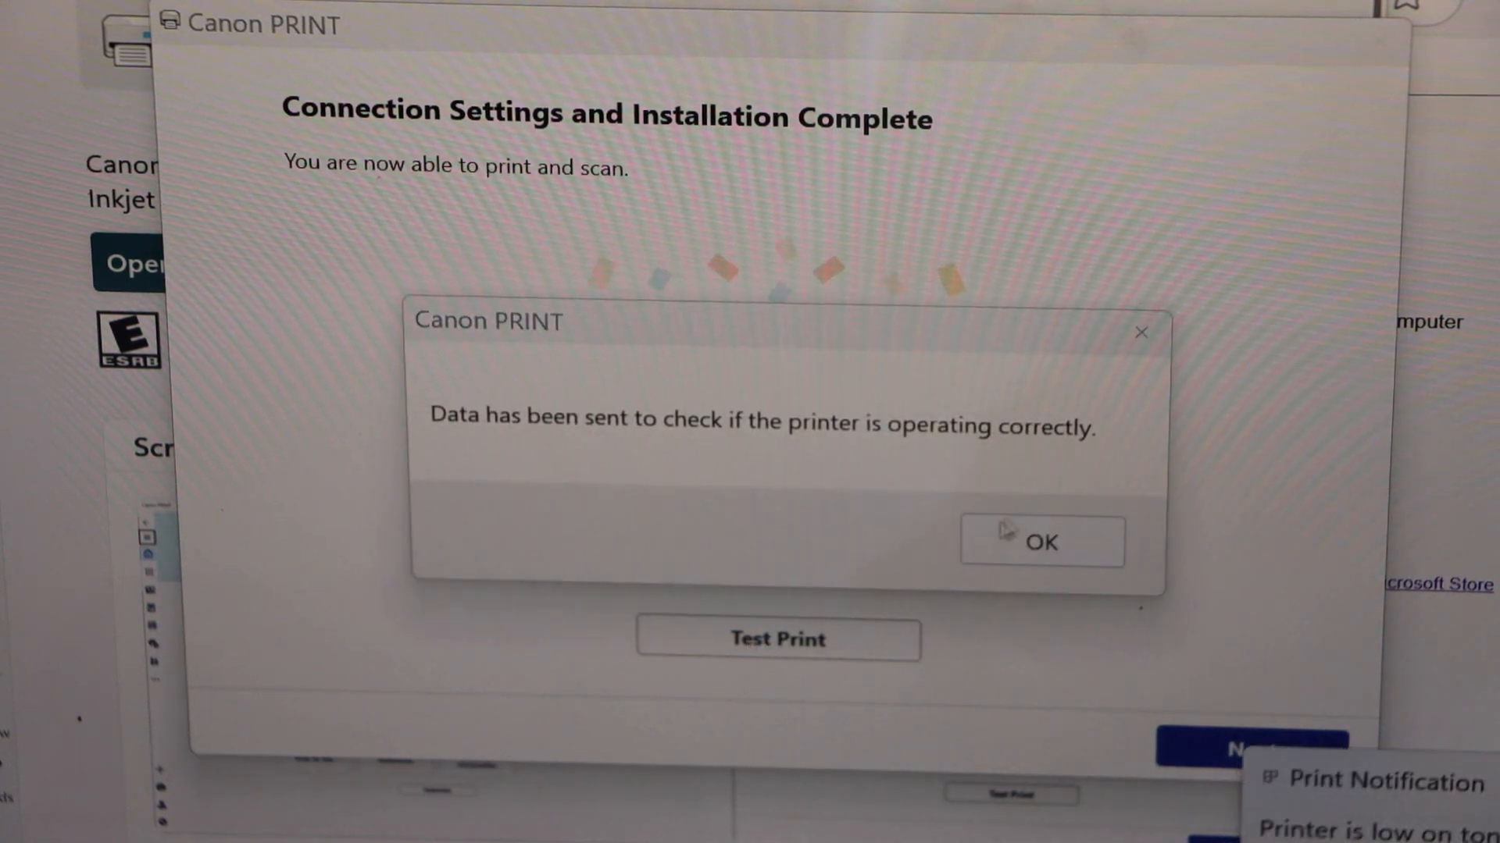
click(1040, 542)
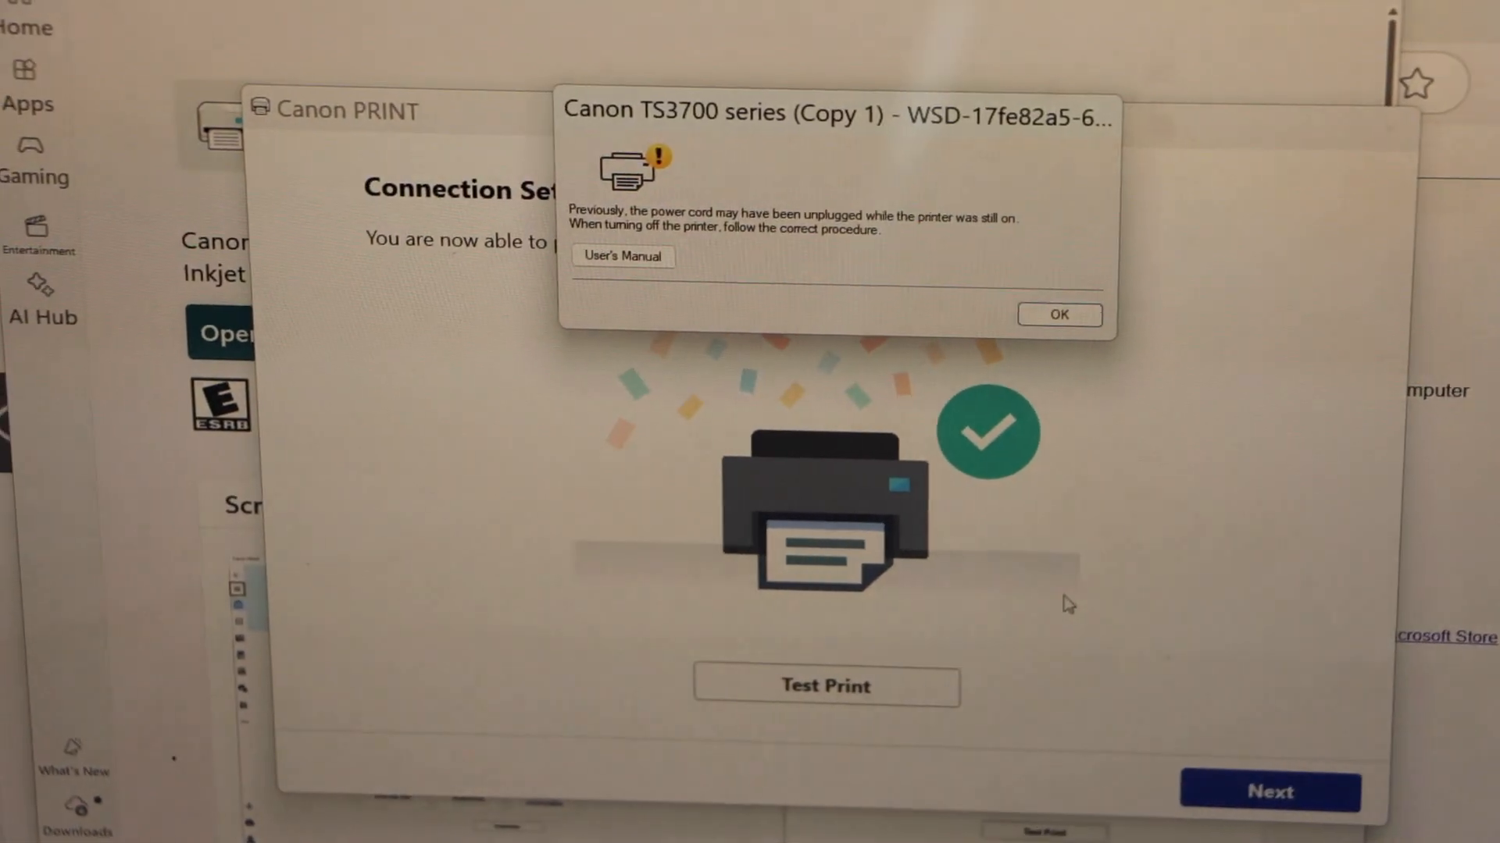
click(1058, 315)
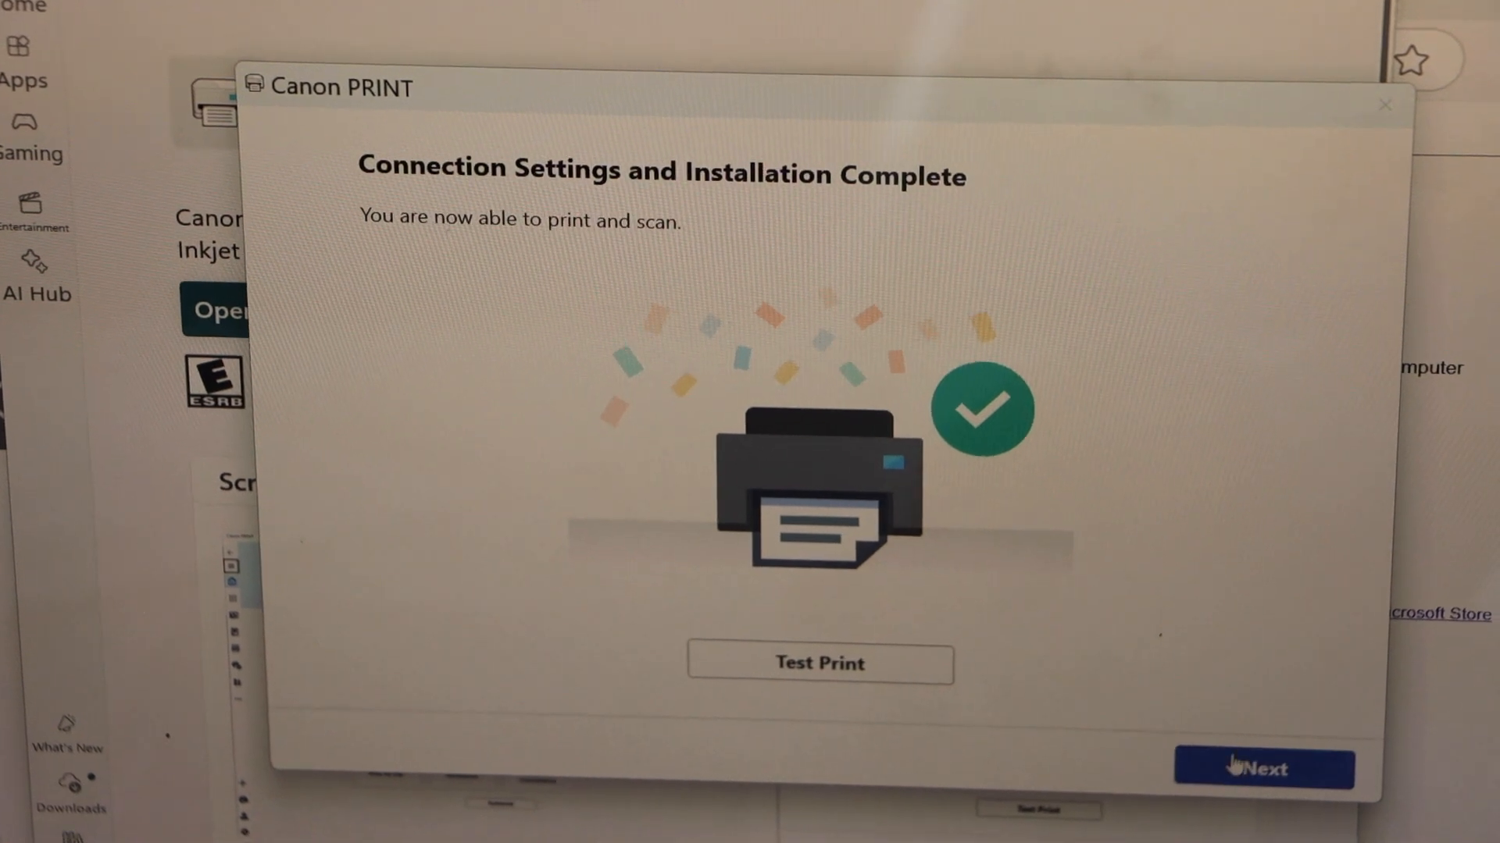
click(1262, 768)
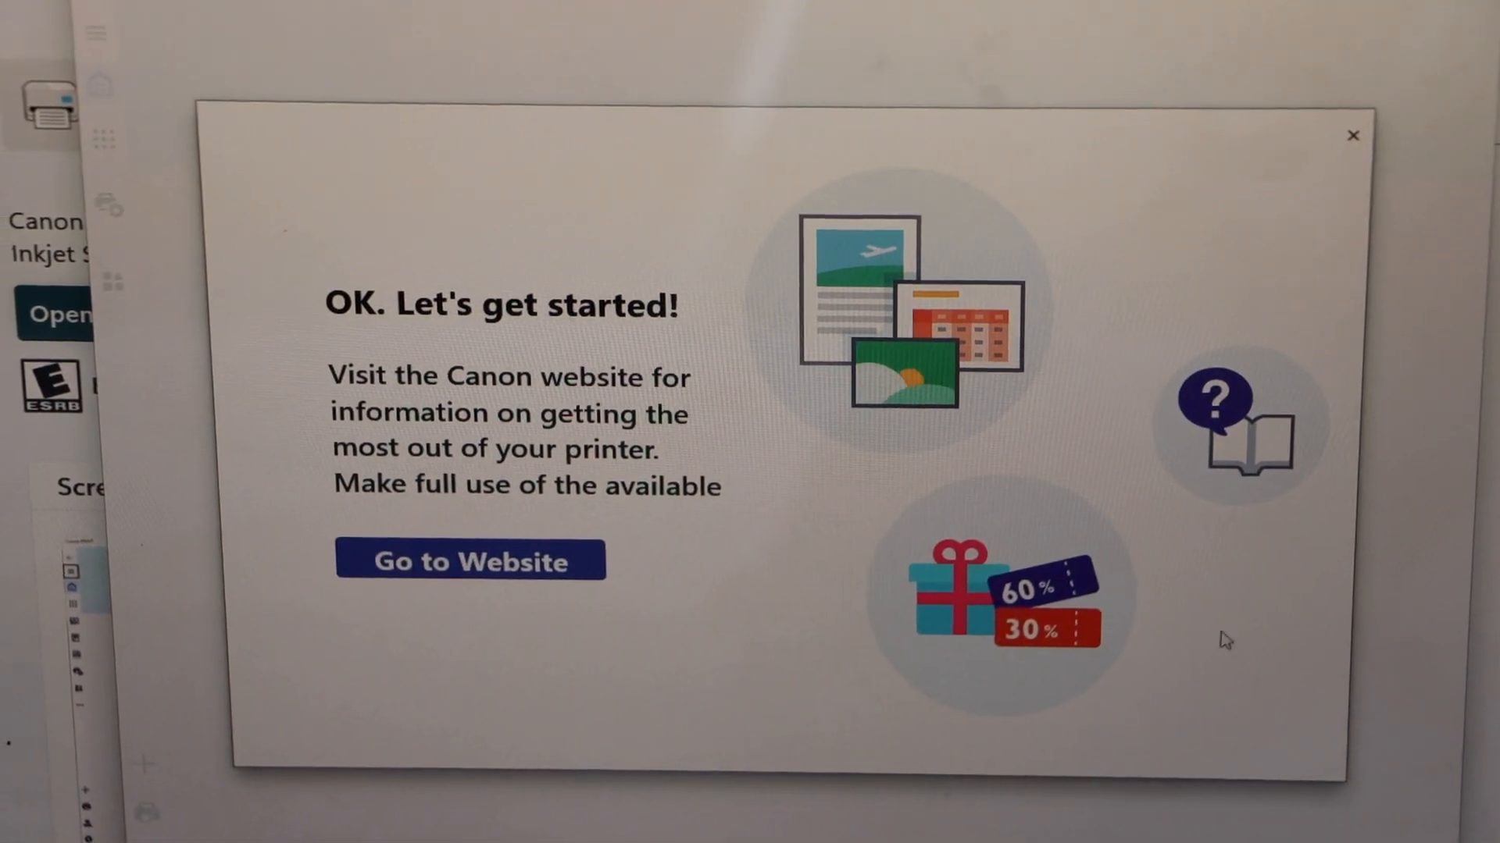
Dismiss the 'OK. Let's get started!' promotion to reveal the TS3700 series home screen.
click(1351, 135)
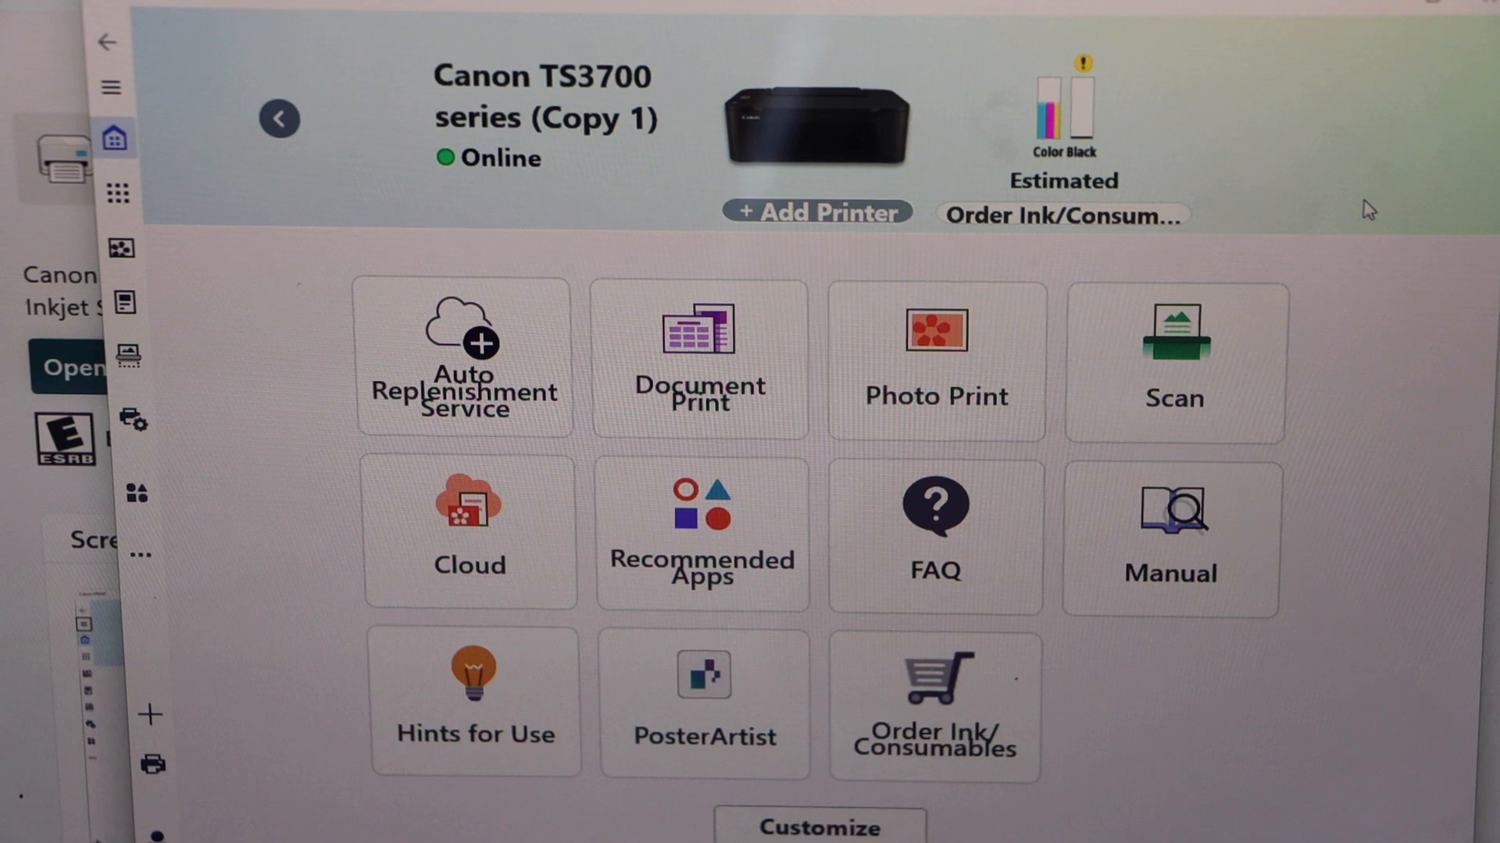
mouse_move(1174, 363)
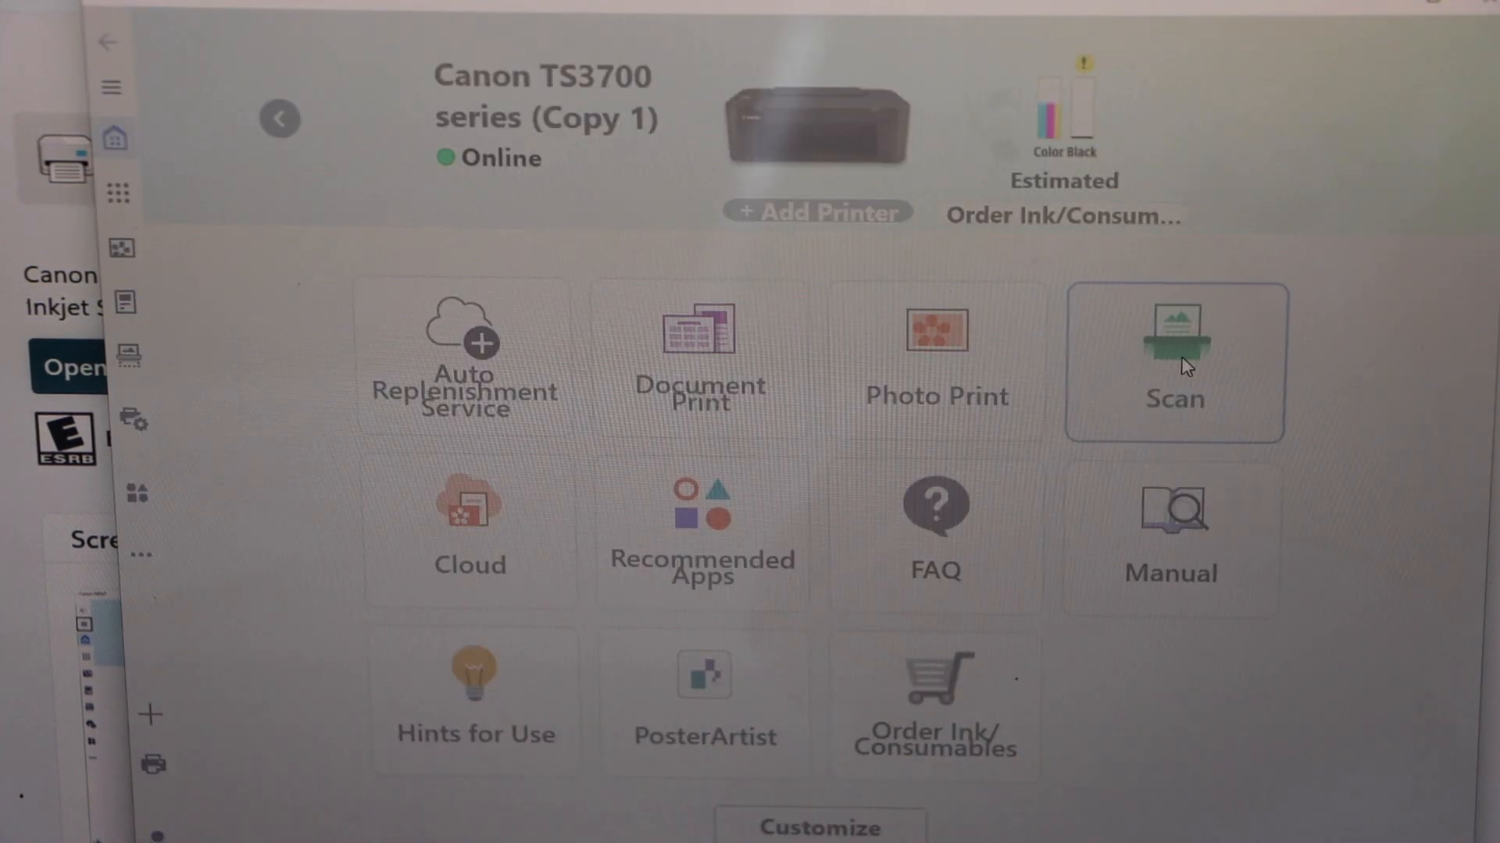
Scan the test page from the glass using Document, A4 and 300 dpi settings.
click(1173, 364)
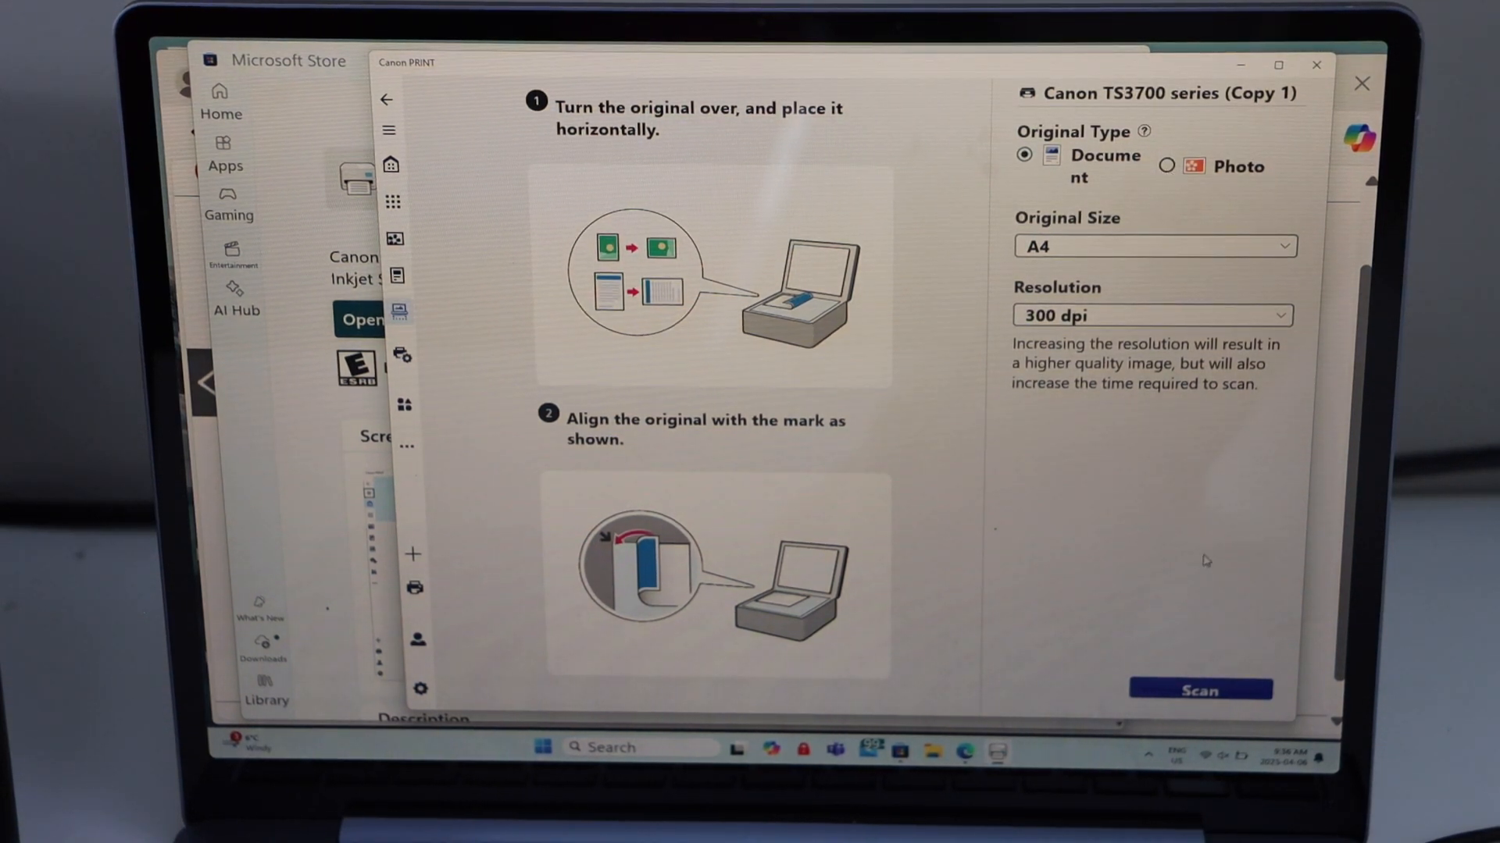
click(1199, 690)
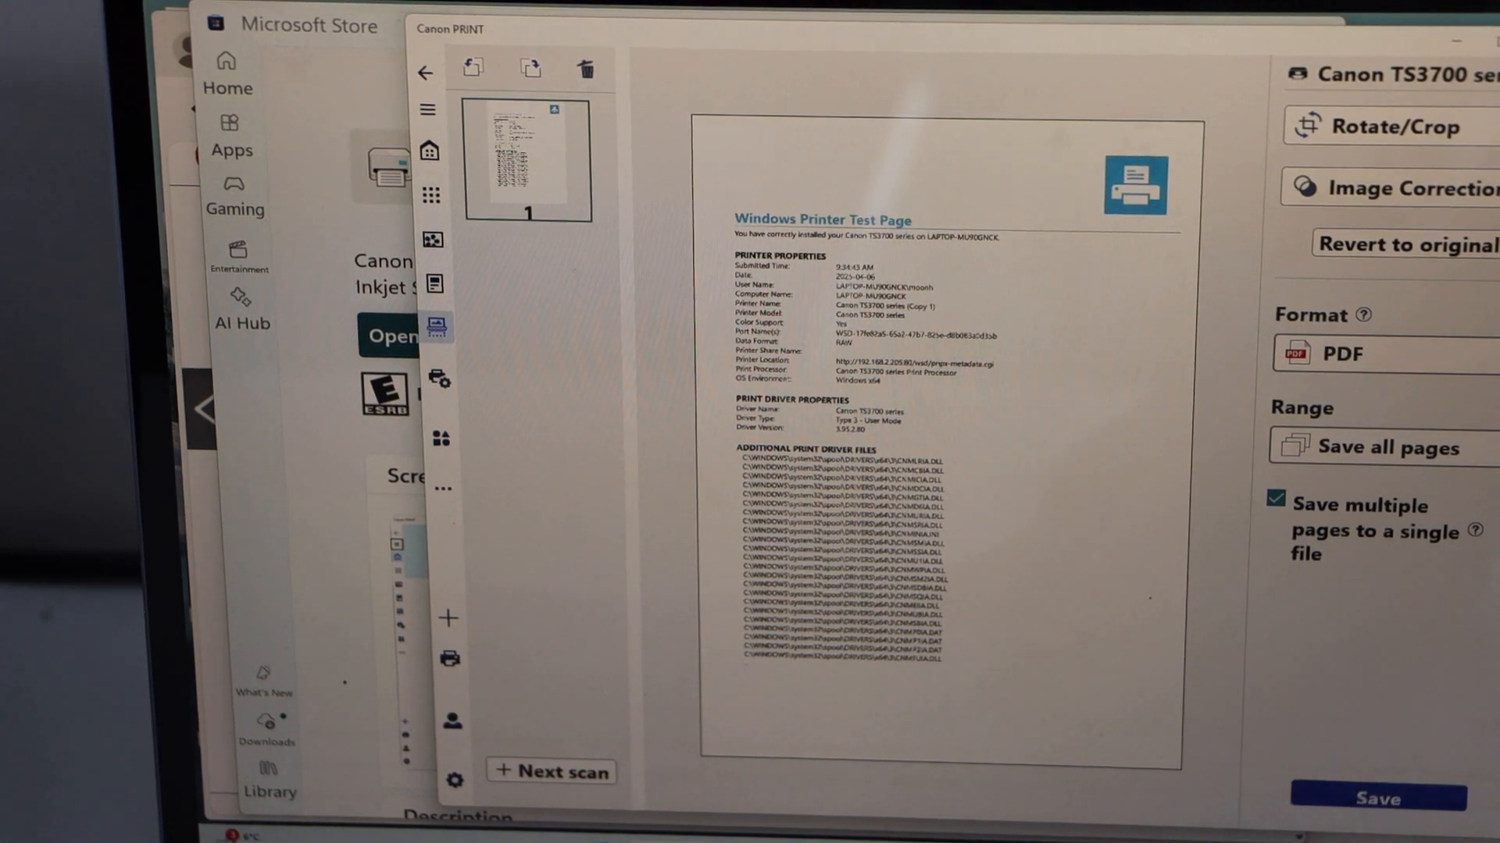
Choose PDF as the save format for the scanned test page.
click(1338, 354)
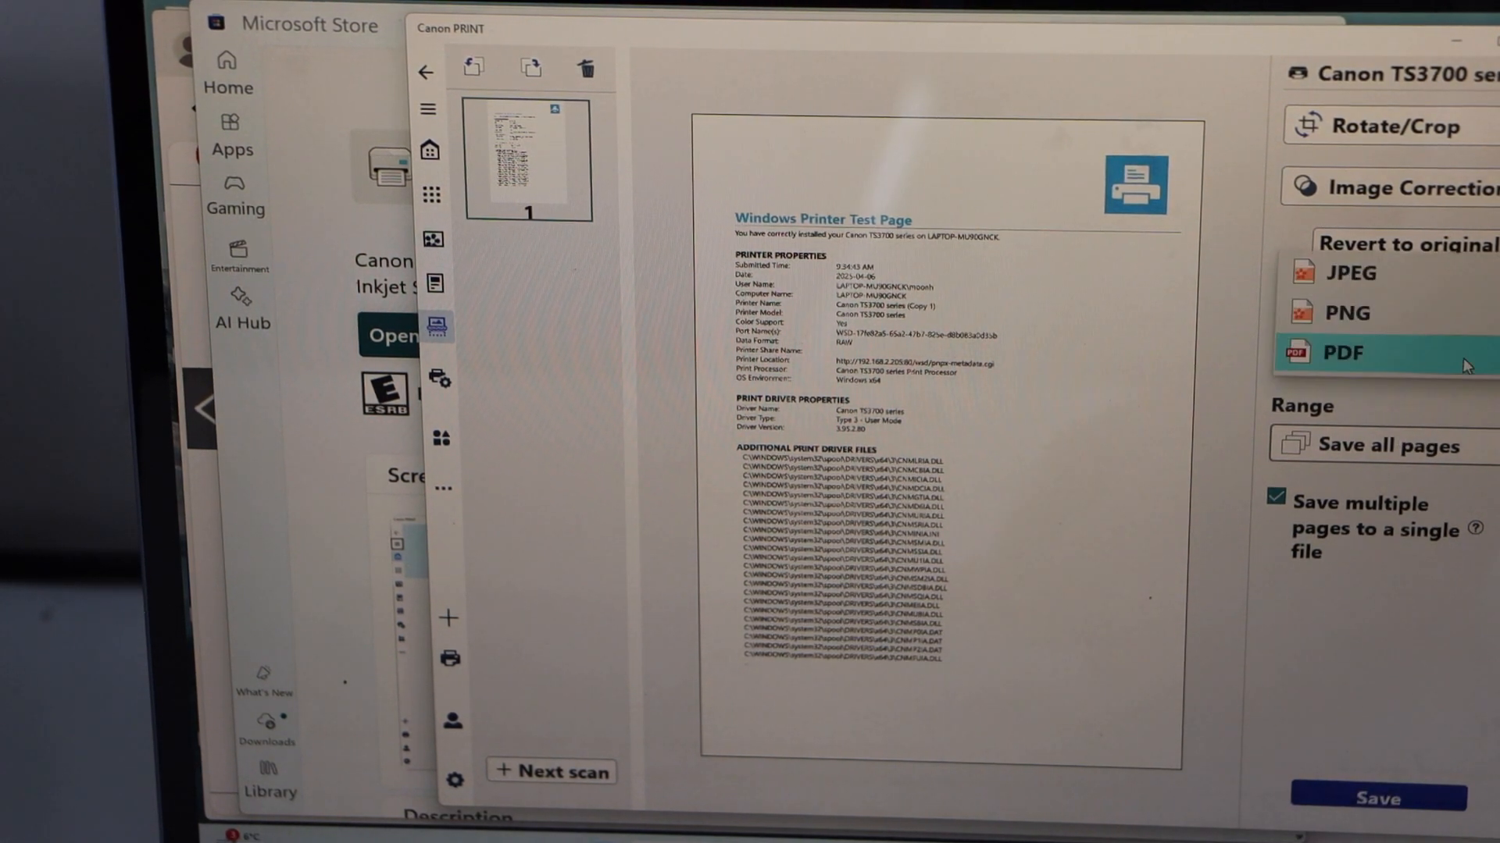
click(1342, 352)
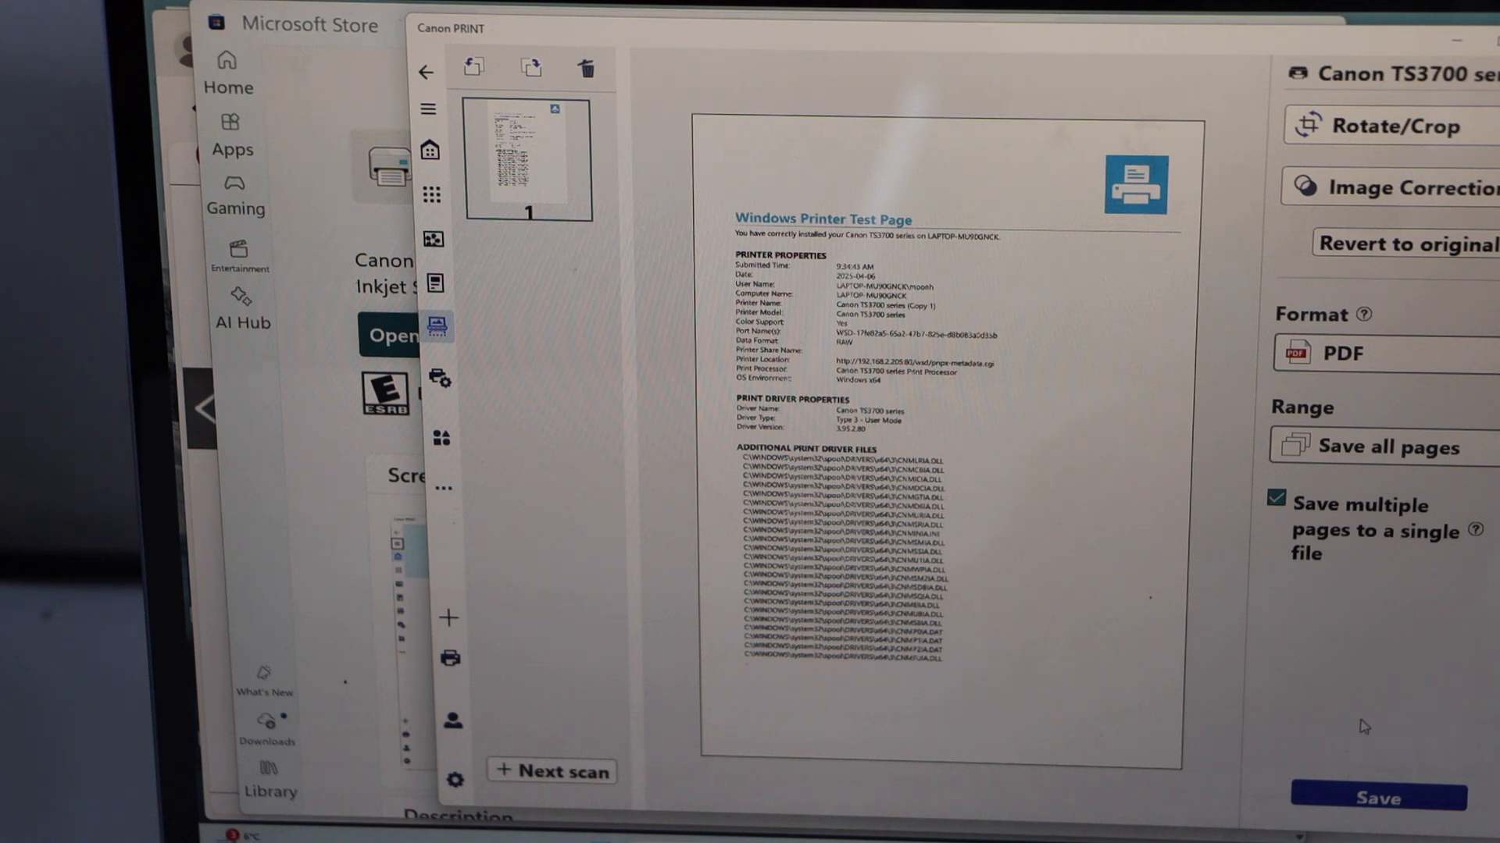
mouse_move(1416, 696)
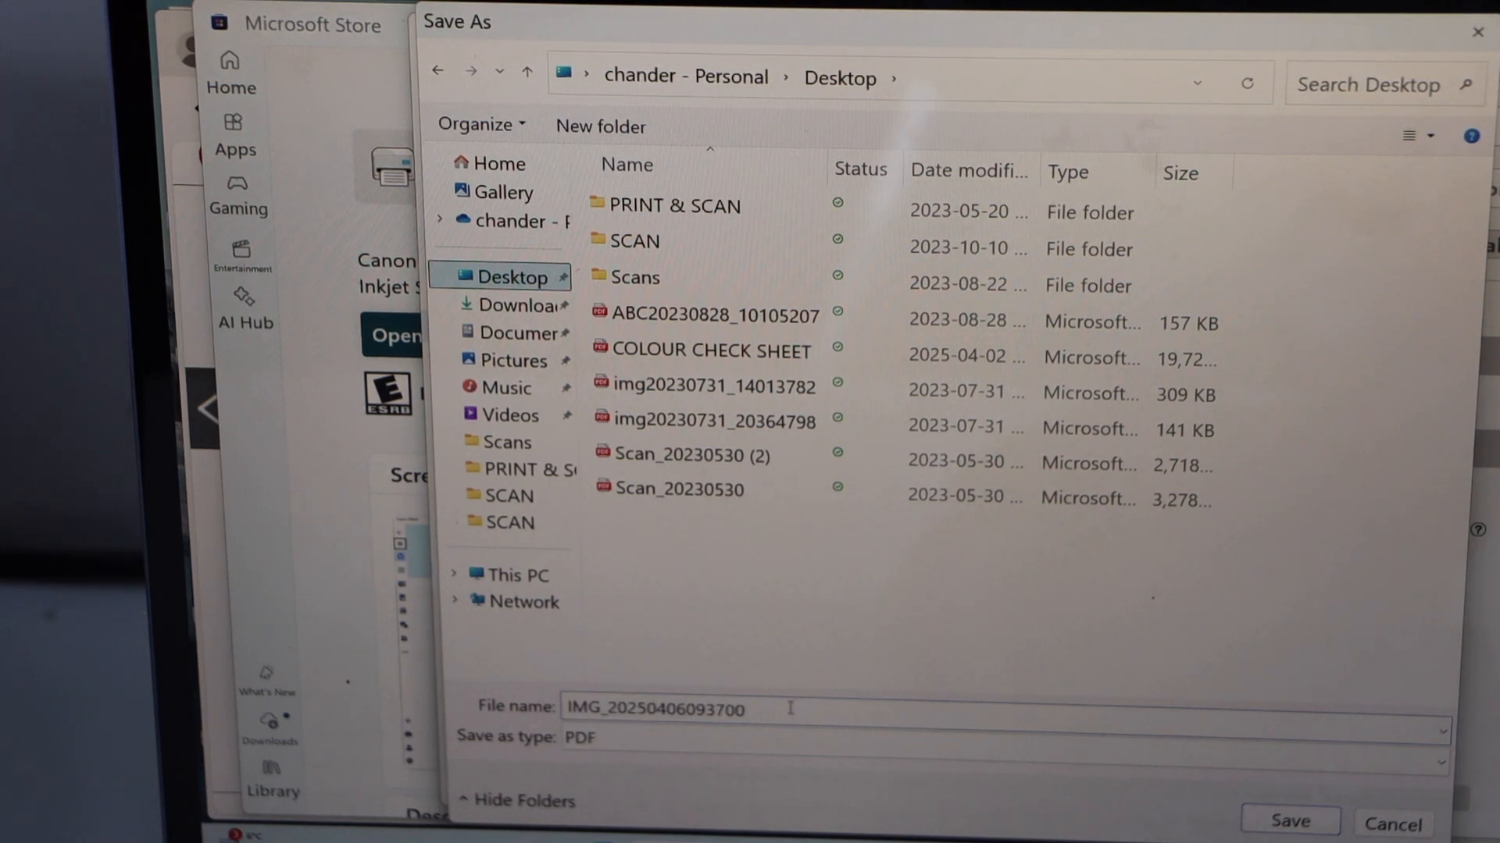
Name the scanned PDF 'PRINTER TEST PAGE' in the Save As dialog.
triple_click(658, 707)
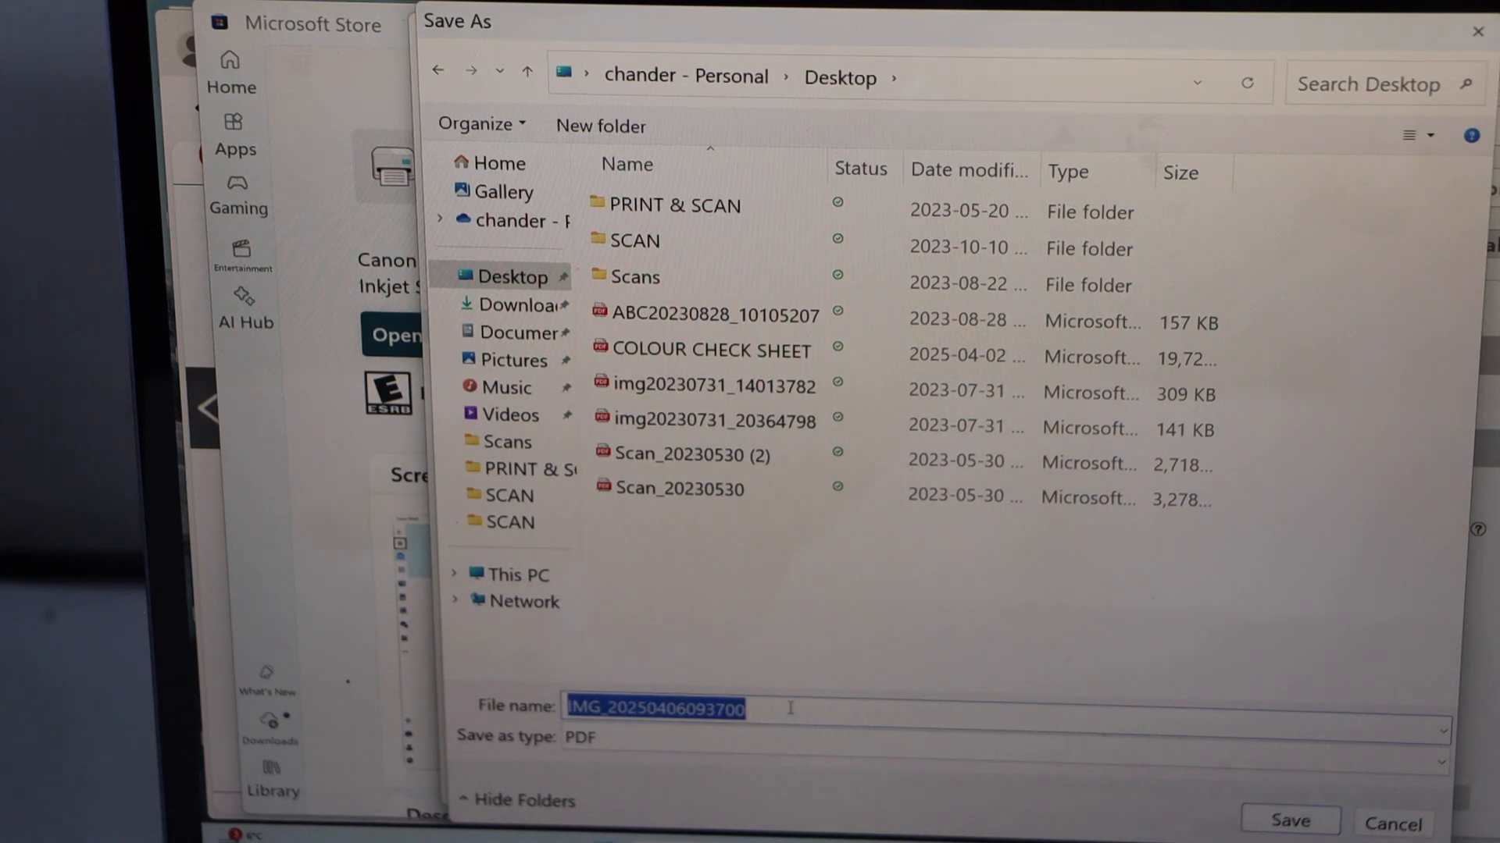
text(PRINTER T)
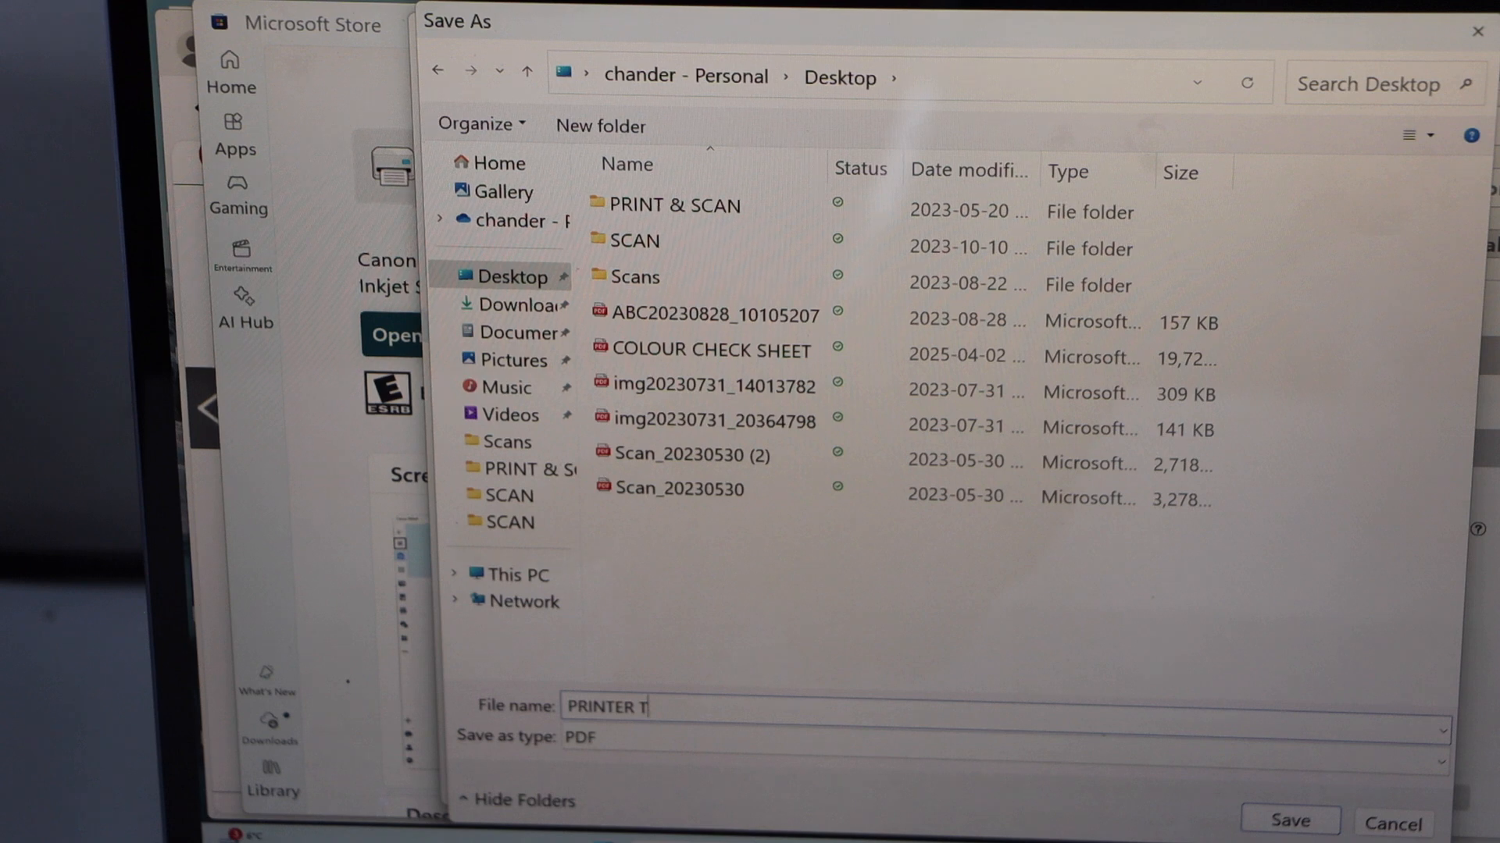
text(EST PA)
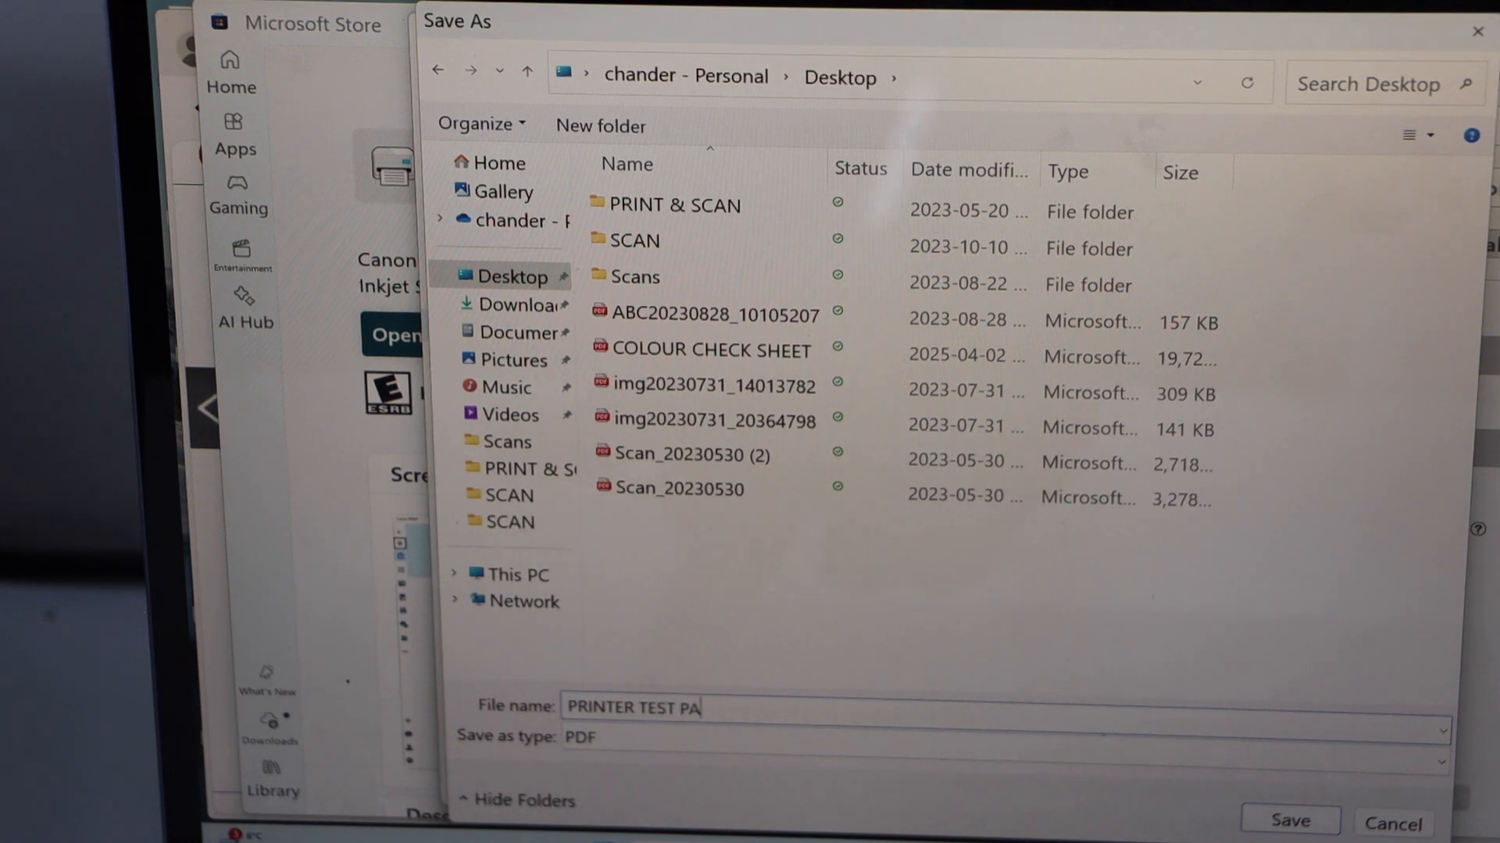
text(GE)
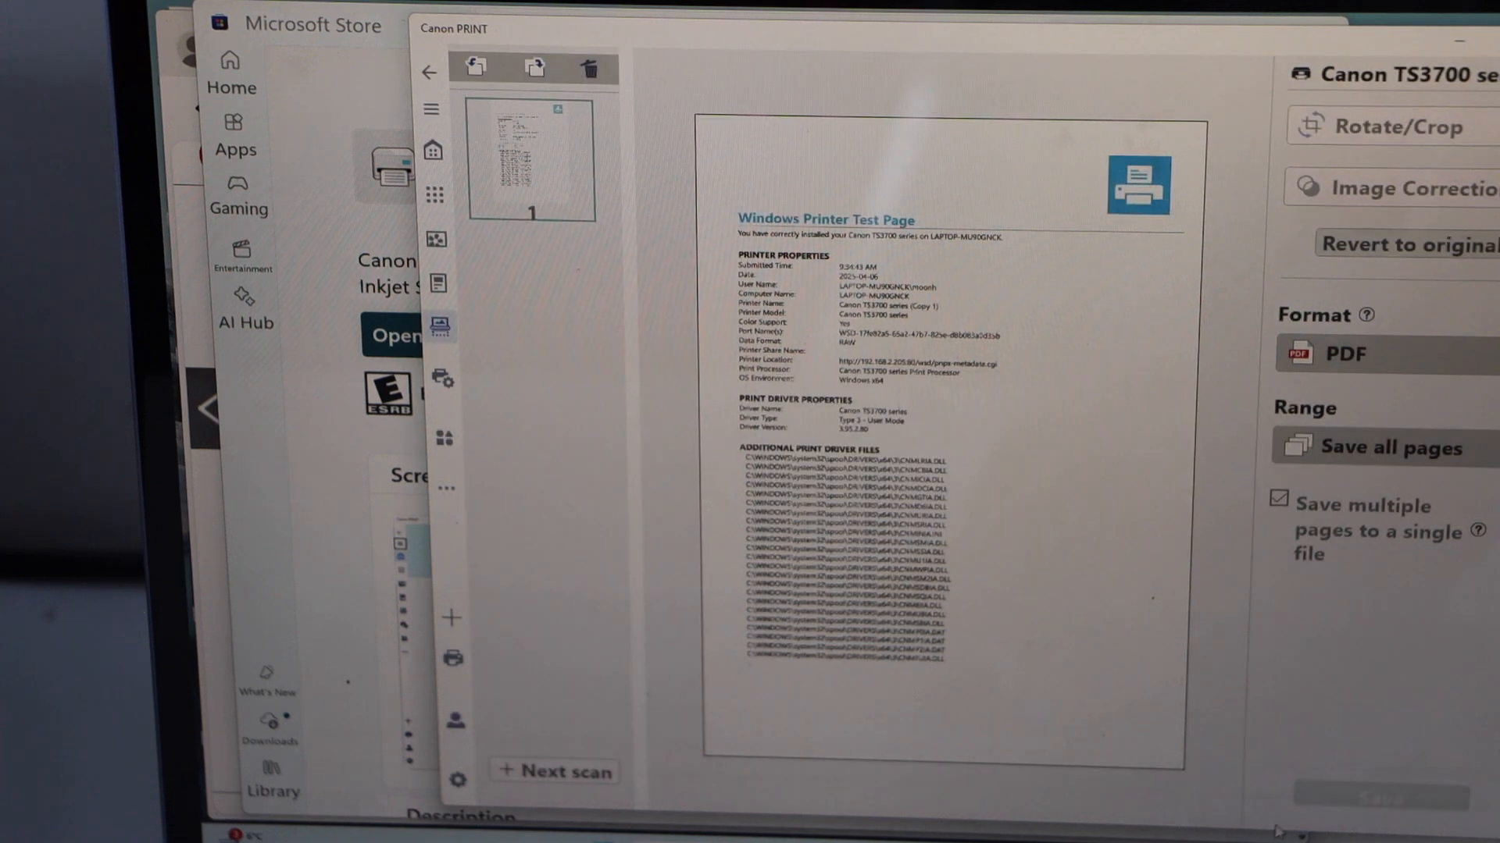
Save PRINTER TEST PAGE.pdf to the Desktop and acknowledge the saved-scan notice.
click(1377, 797)
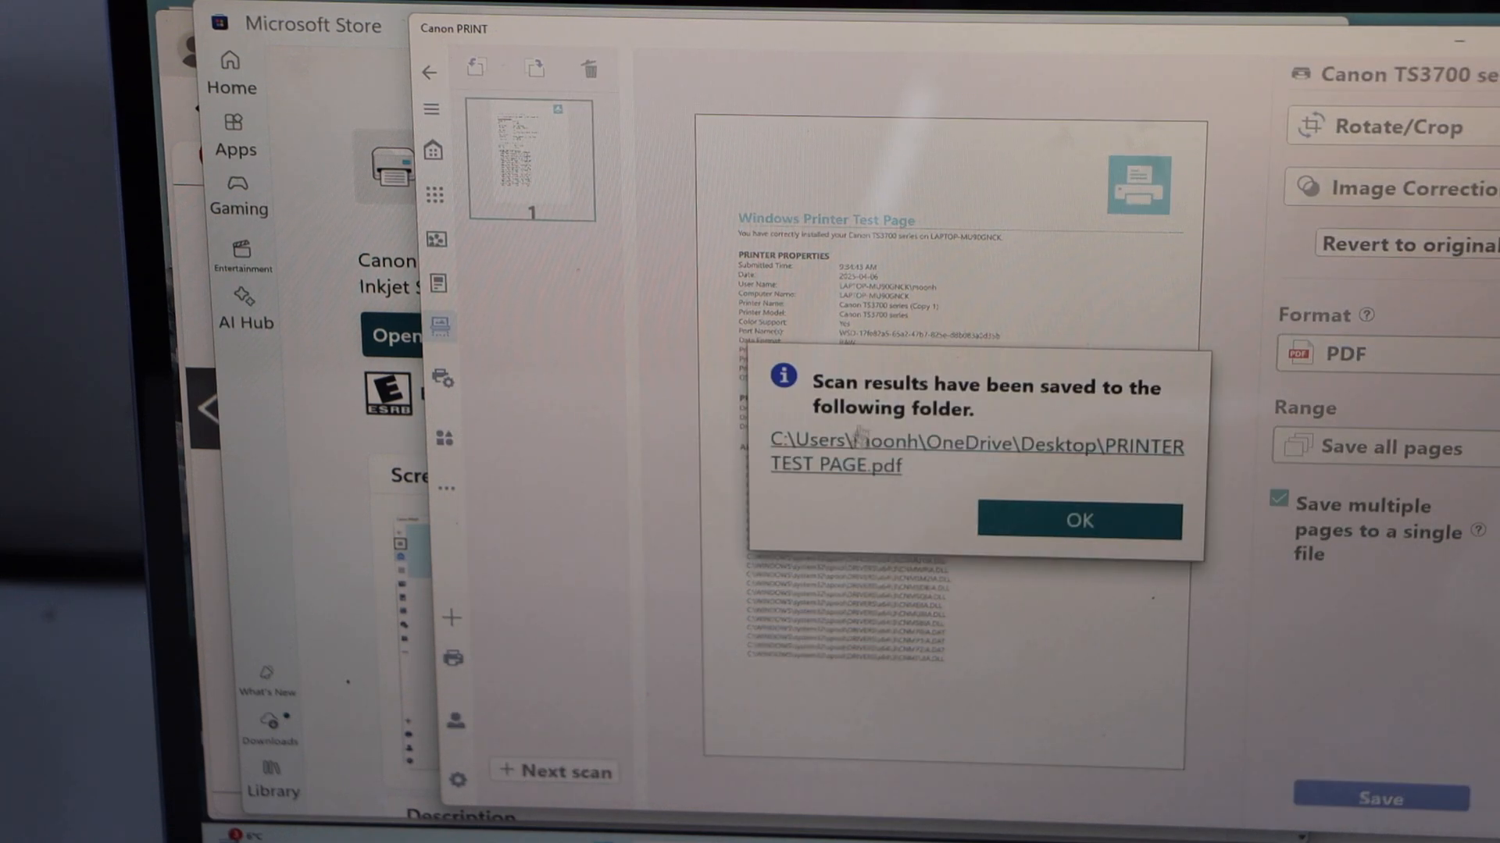
click(1078, 521)
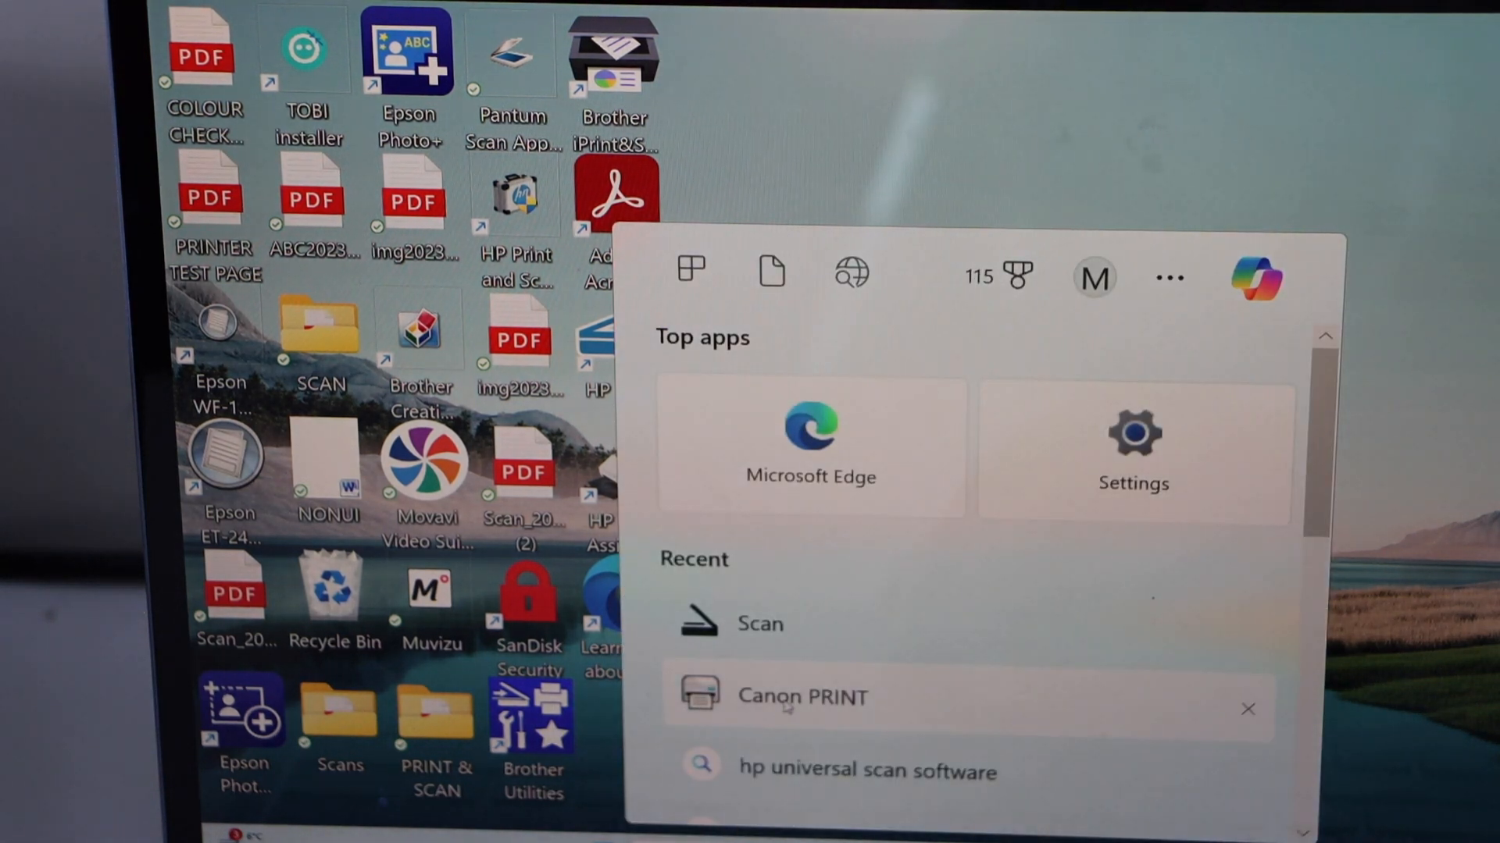
Relaunch Canon PRINT from the Start menu's Recent list.
click(801, 696)
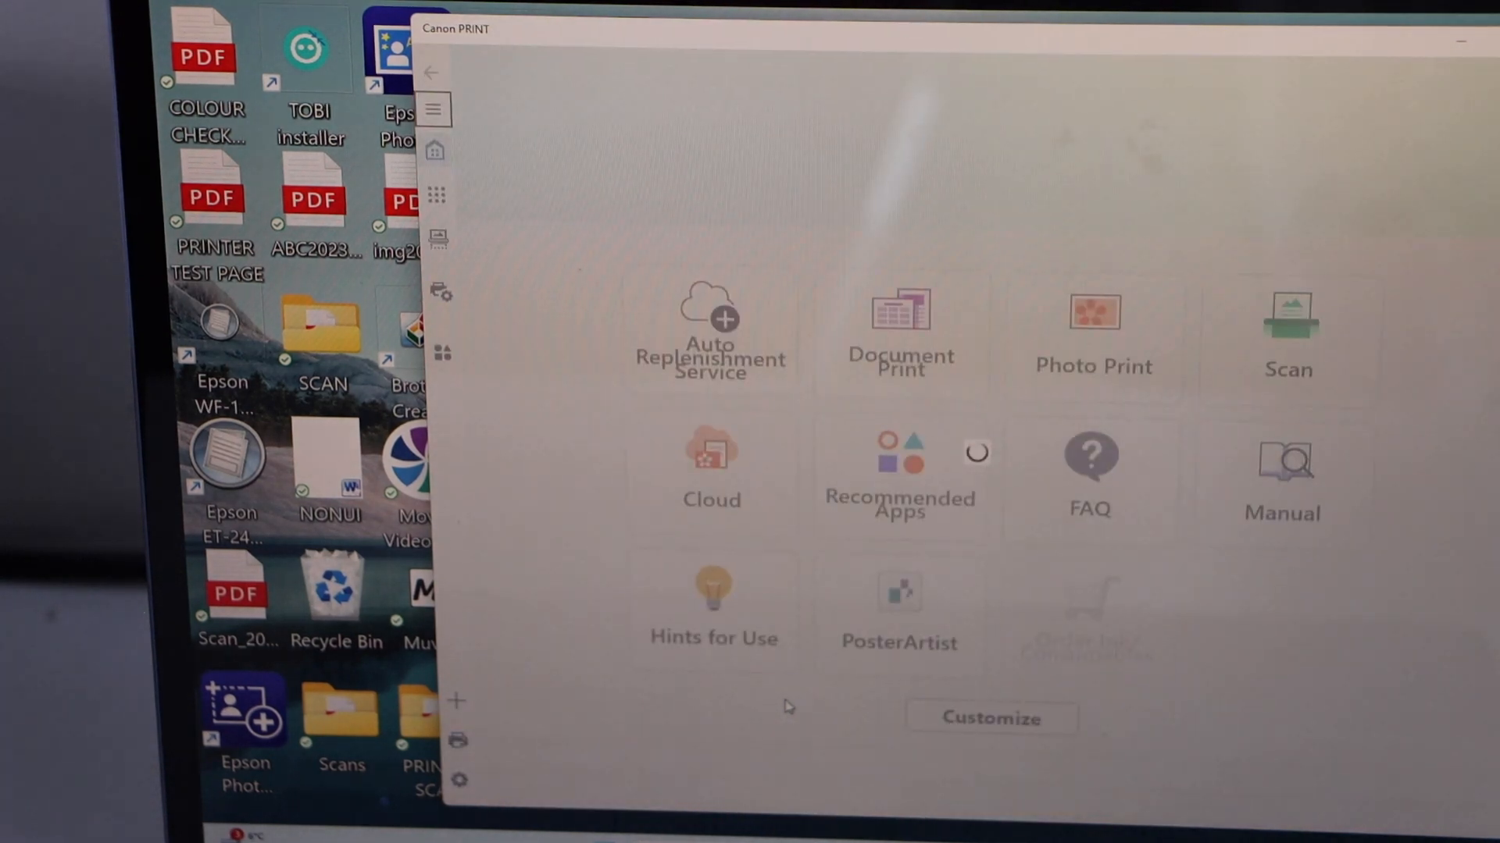